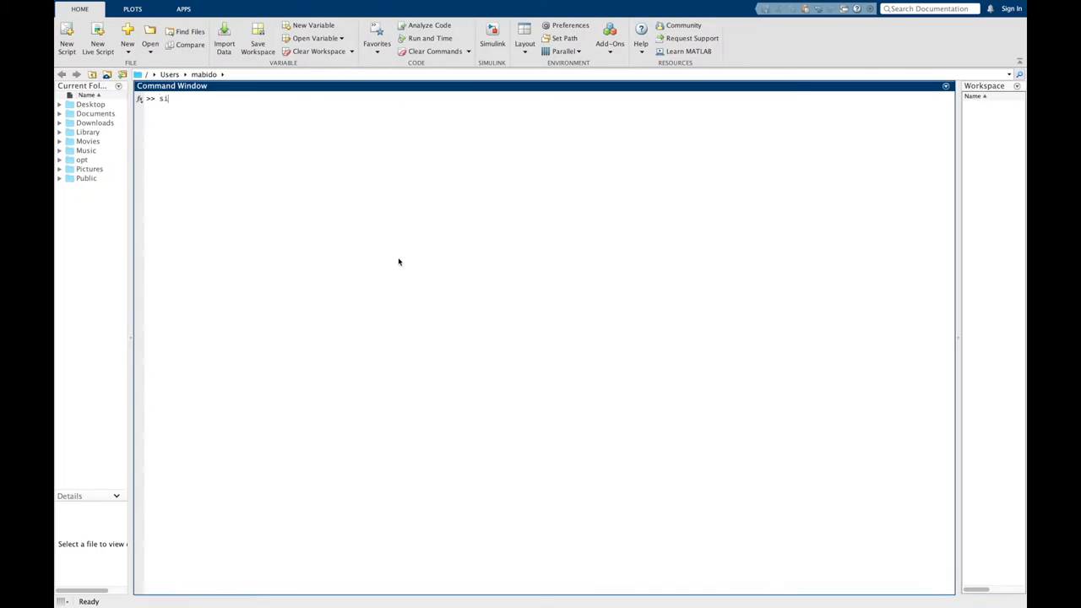
- Launch Simulink from the Command Window and create a model from the Simscape Electrical template
type("imulink")
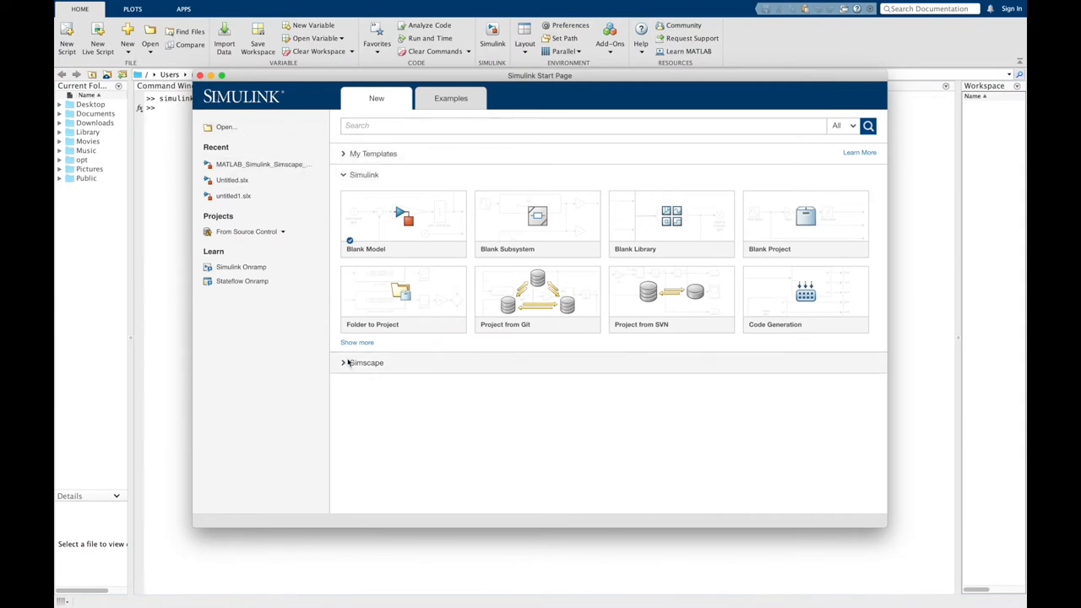
left_click(344, 362)
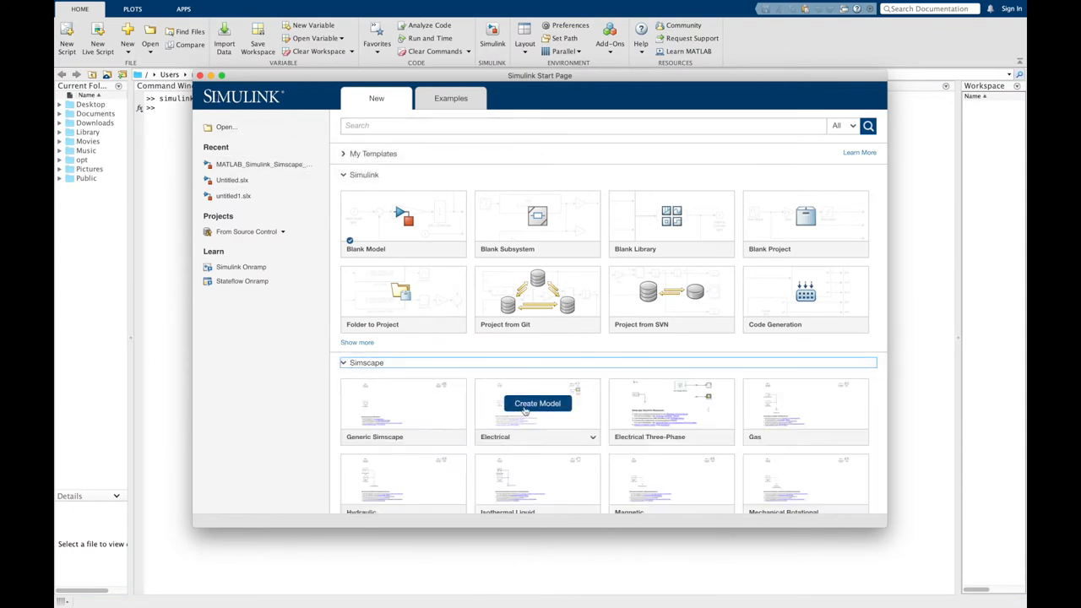
left_click(537, 402)
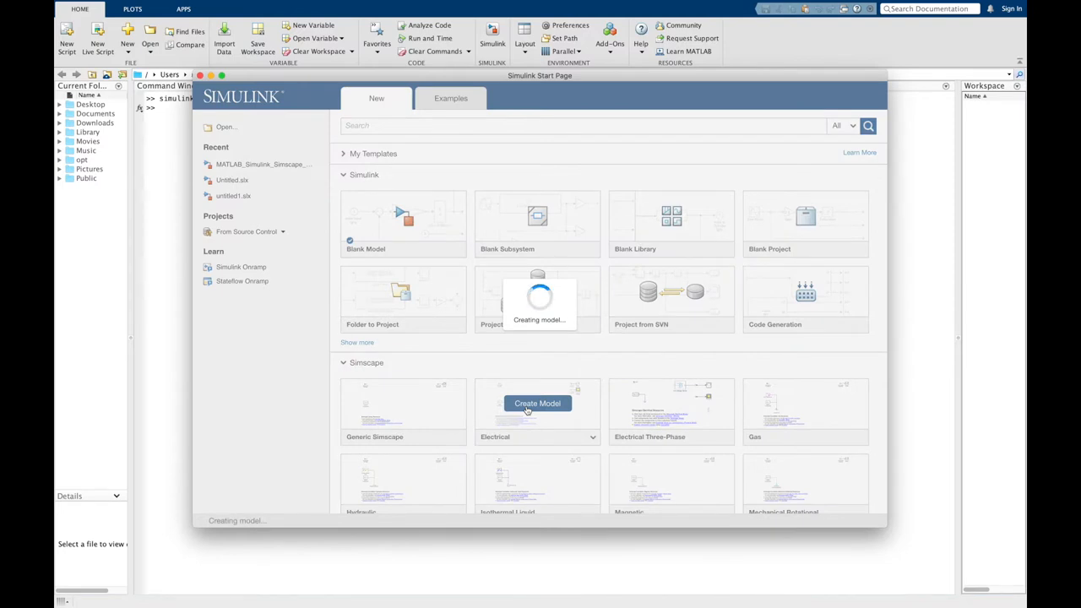
left_click(538, 402)
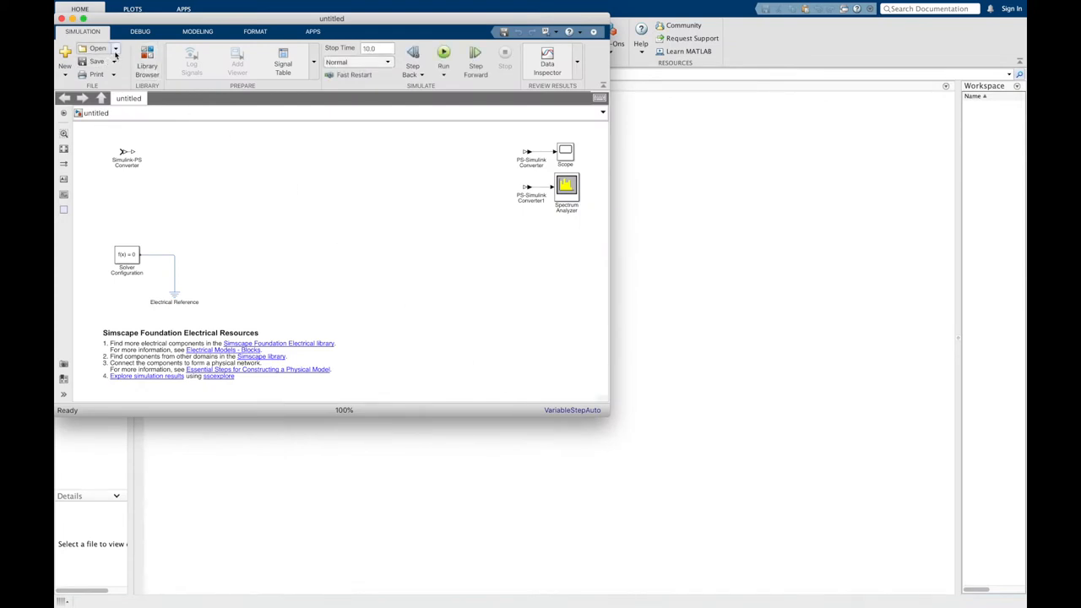
- Start a new blank model and bring up the Library Browser beside it
left_click(64, 53)
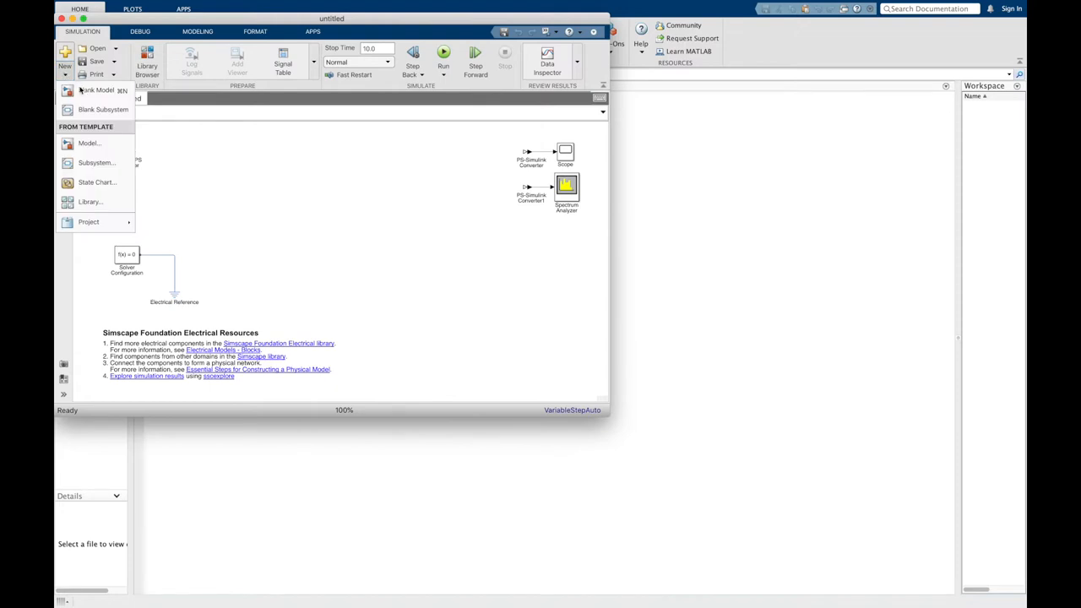
left_click(95, 91)
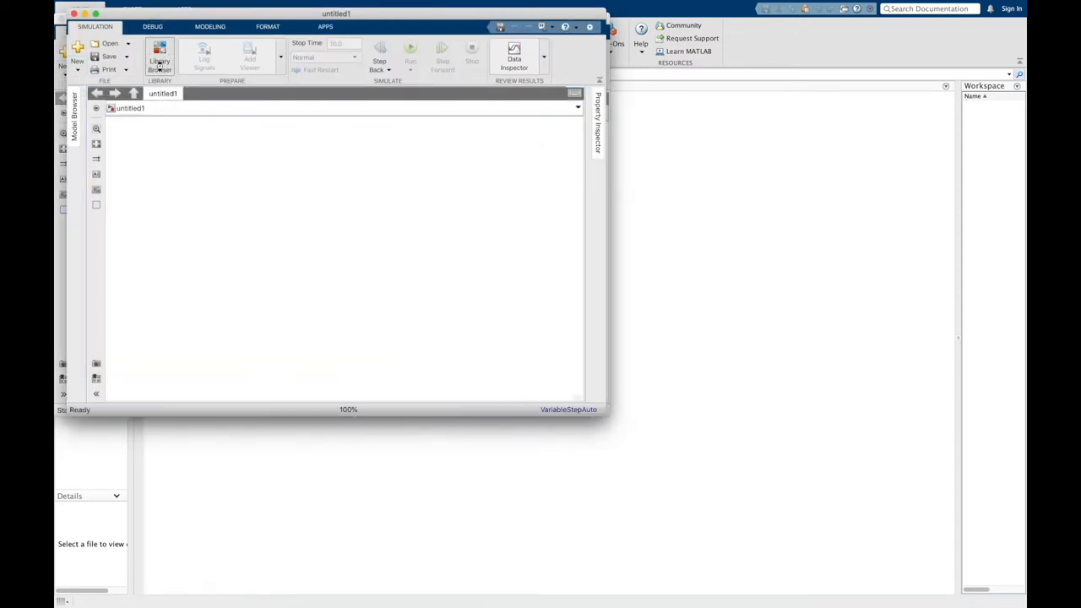
left_click(159, 58)
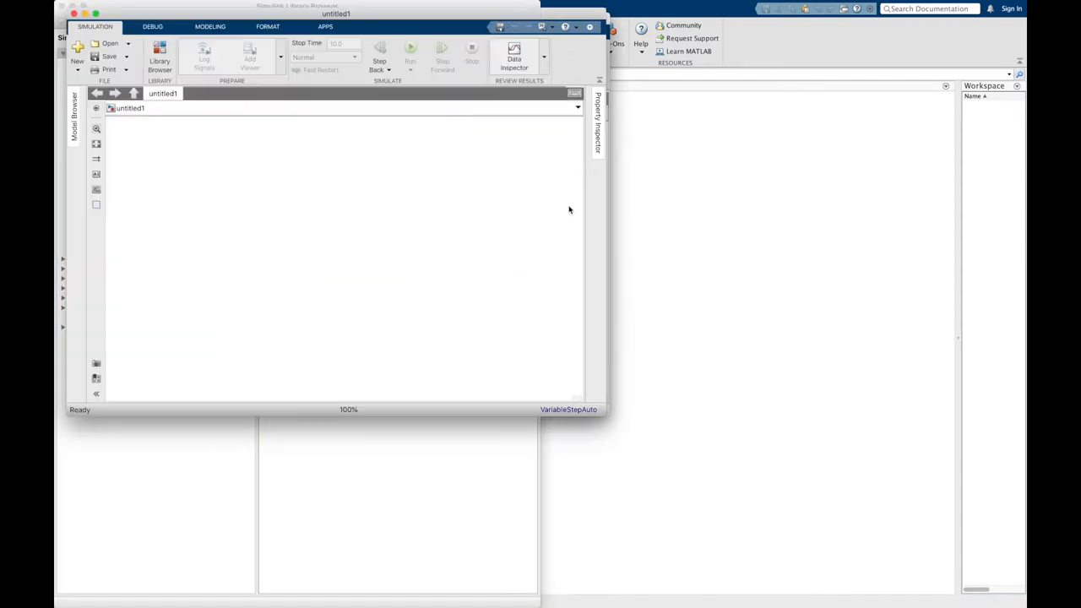
left_click(97, 13)
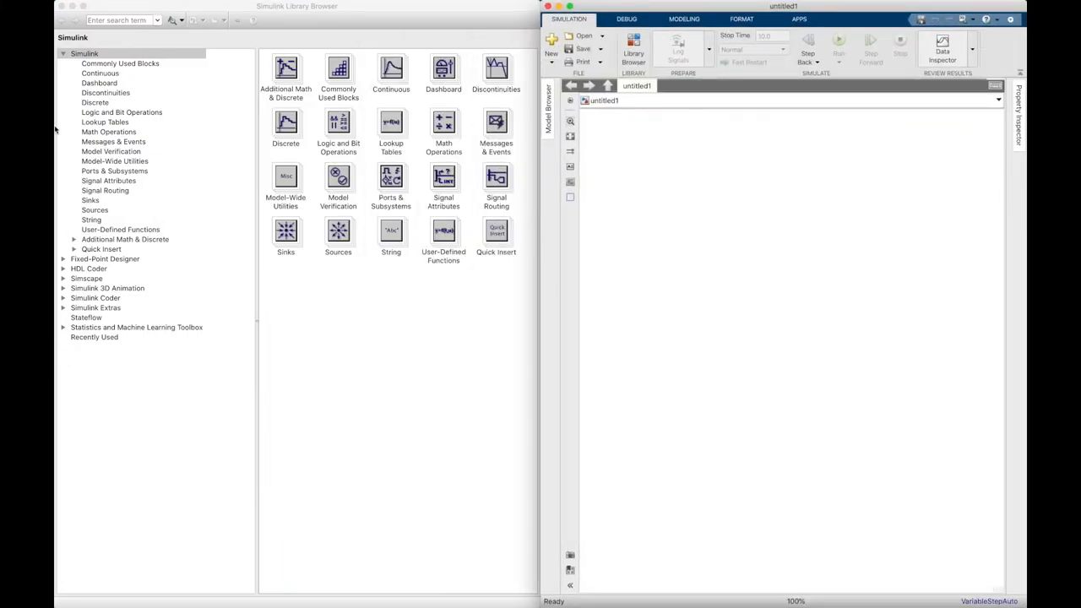
- Place a DC Voltage Source from Simscape Foundation Library Electrical Sources into the model
left_click(64, 53)
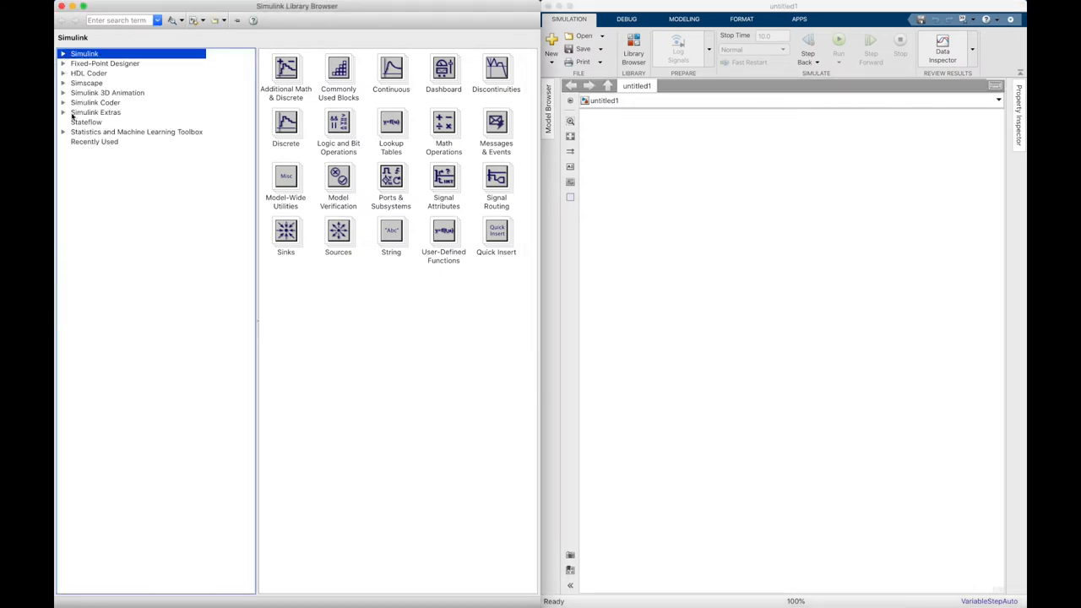
left_click(64, 83)
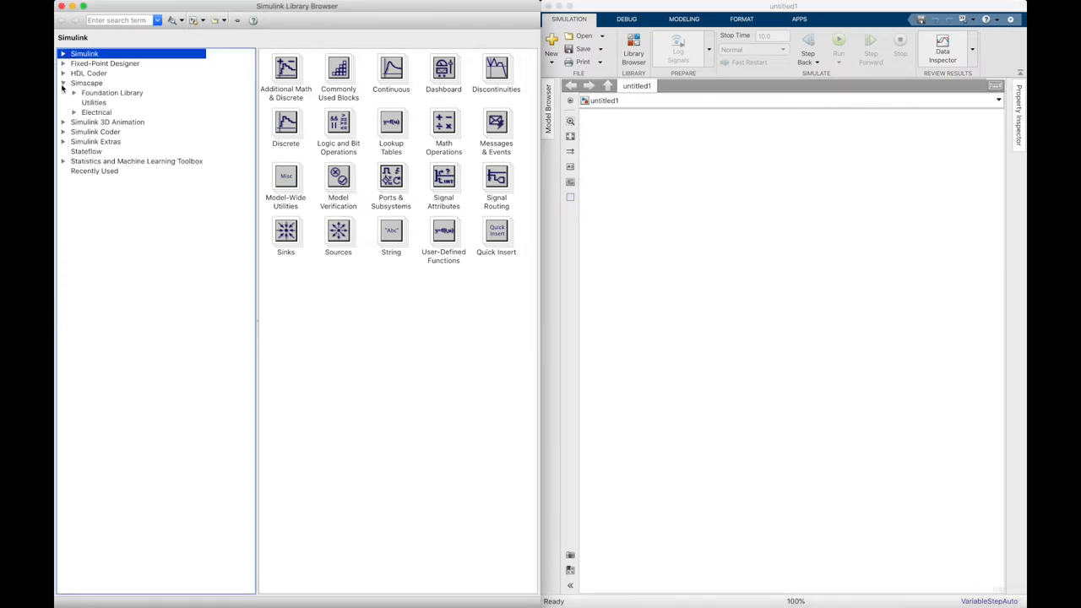
left_click(75, 91)
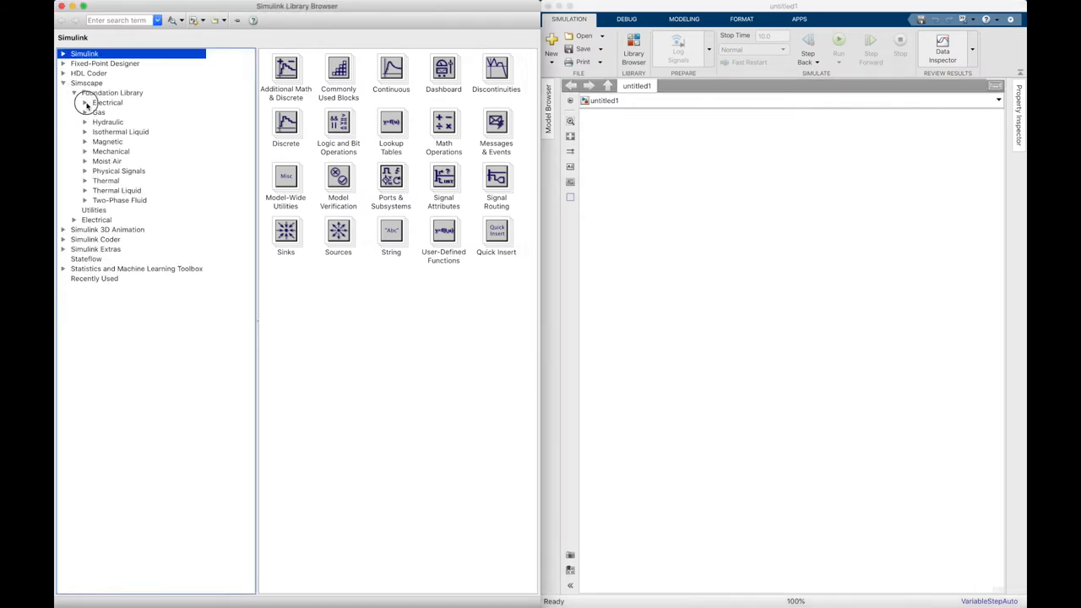
left_click(108, 103)
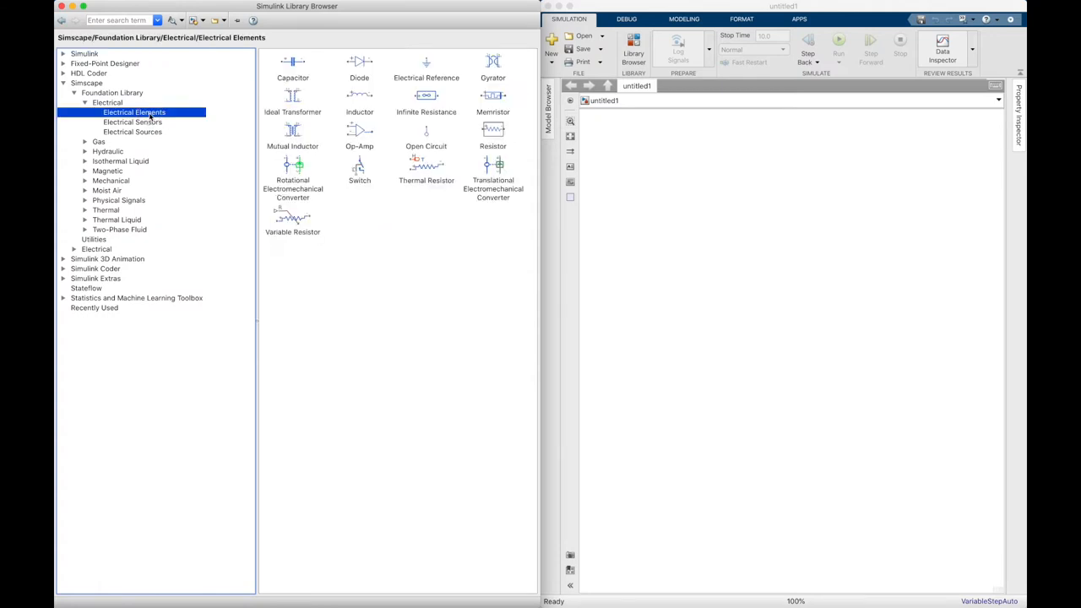
left_click(132, 131)
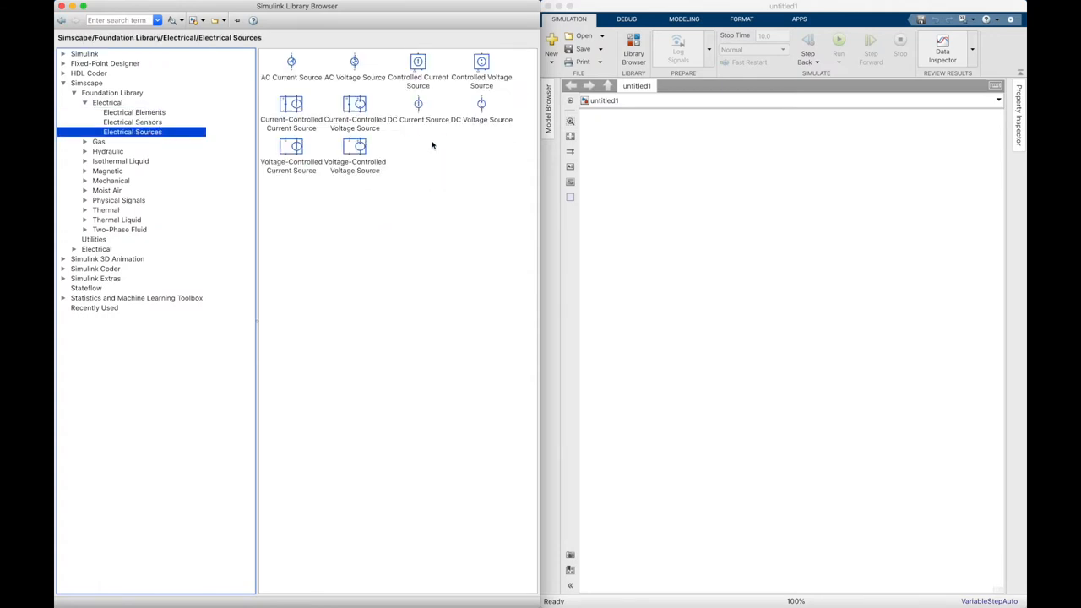
left_click(482, 110)
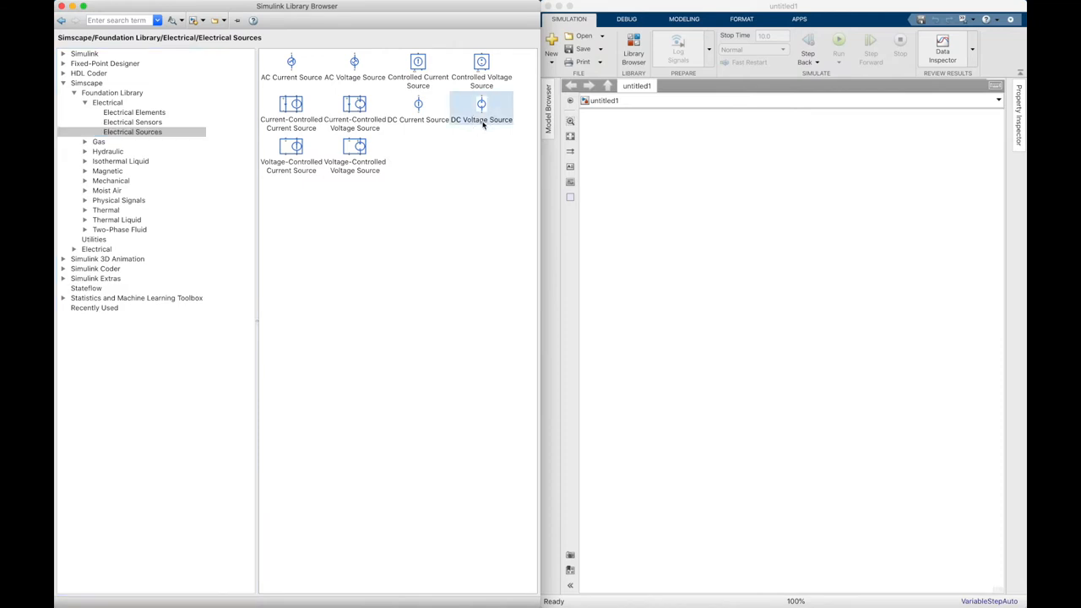
left_click_drag(482, 109, 645, 209)
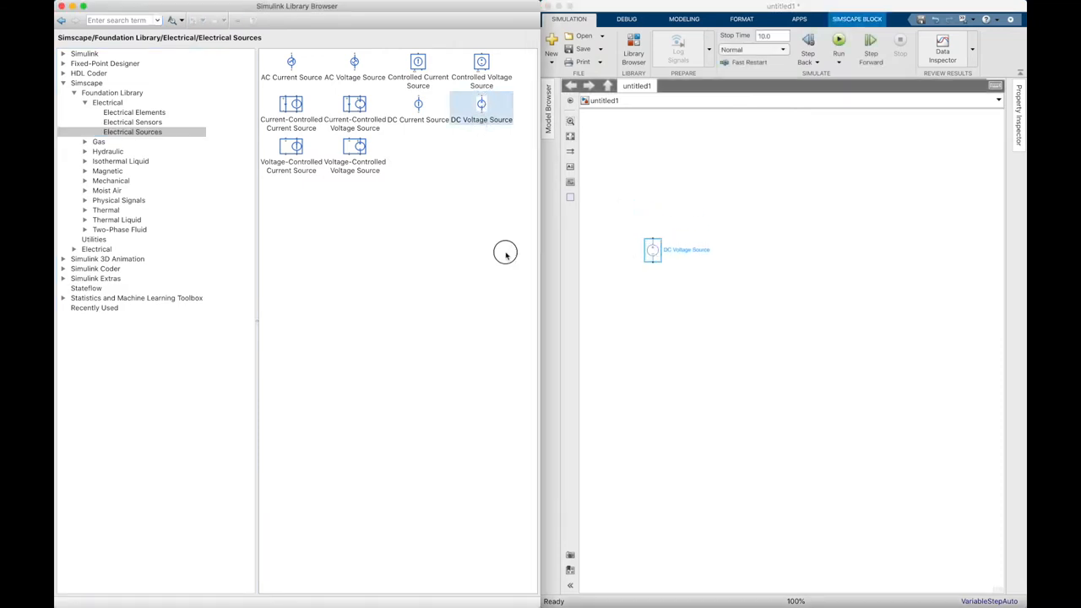
- Add an Electrical Reference below the source and a Current Sensor, then browse to the Utilities blocks
left_click(135, 111)
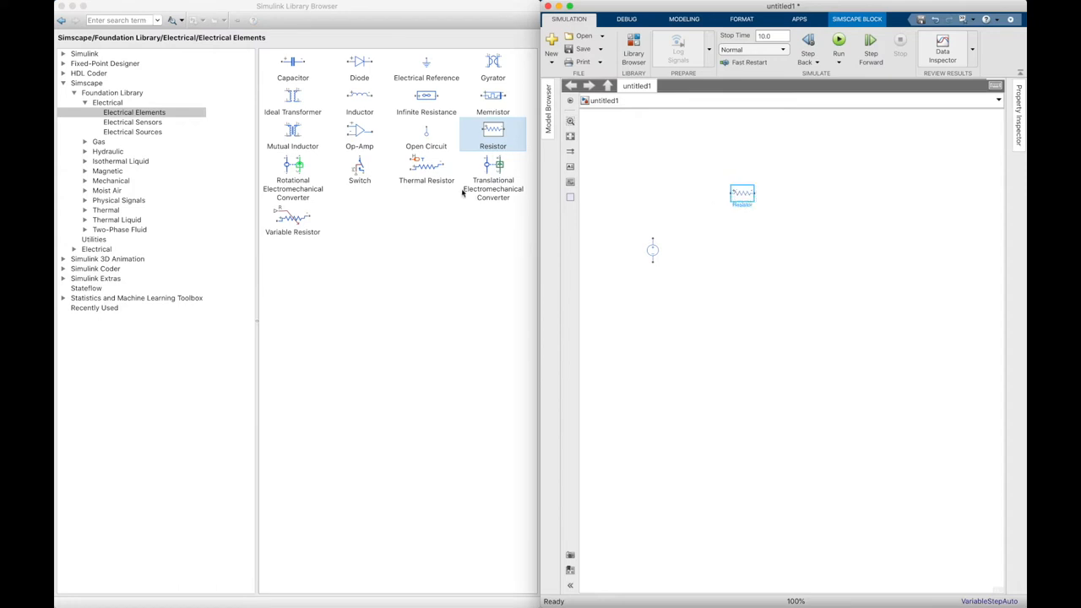
left_click(426, 66)
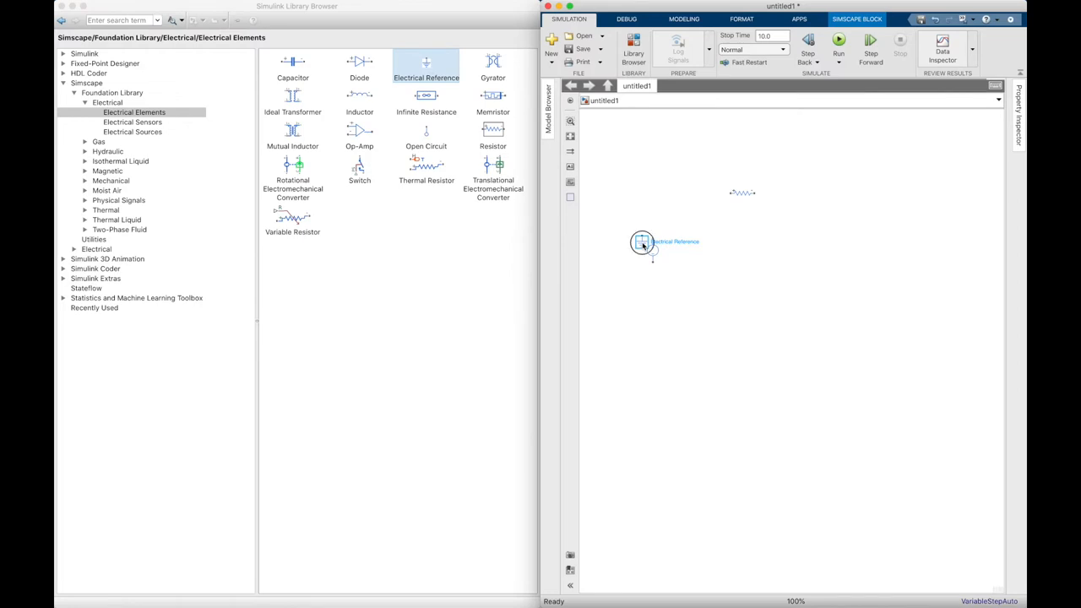
left_click_drag(642, 243, 747, 344)
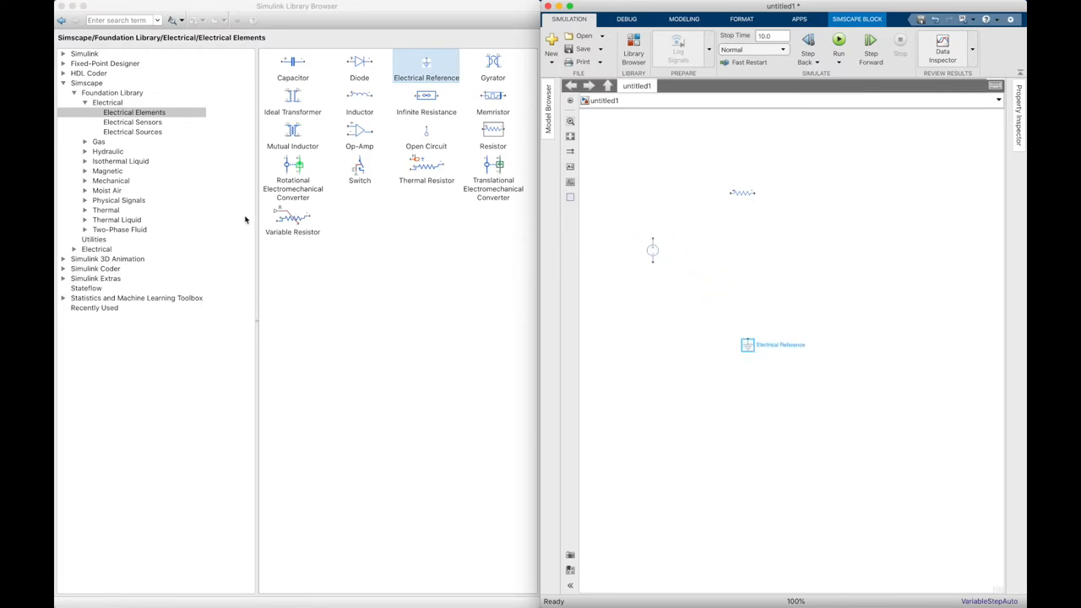
left_click(132, 122)
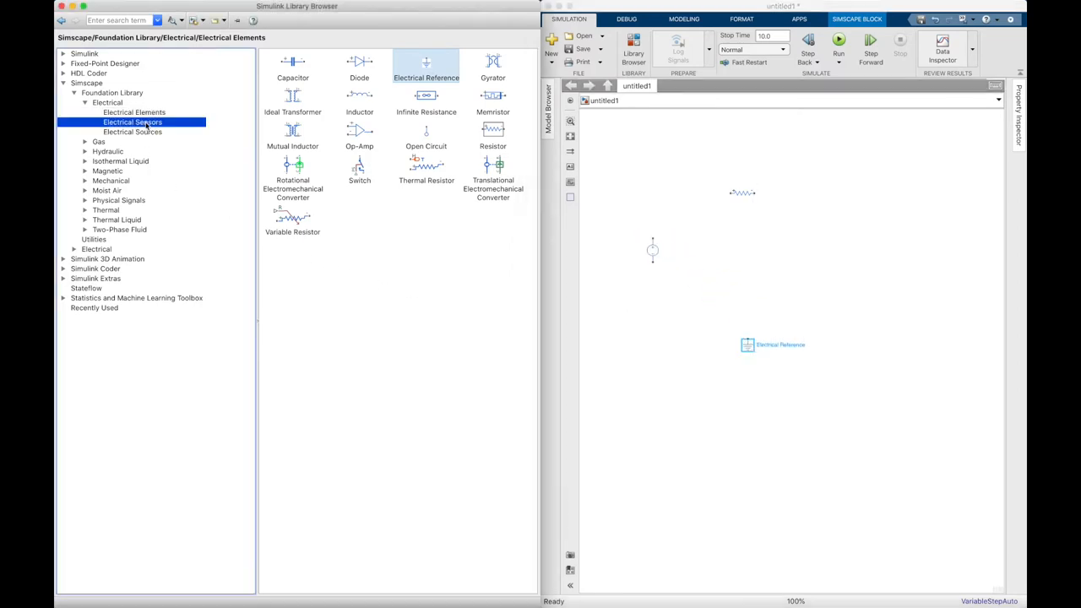
left_click(132, 122)
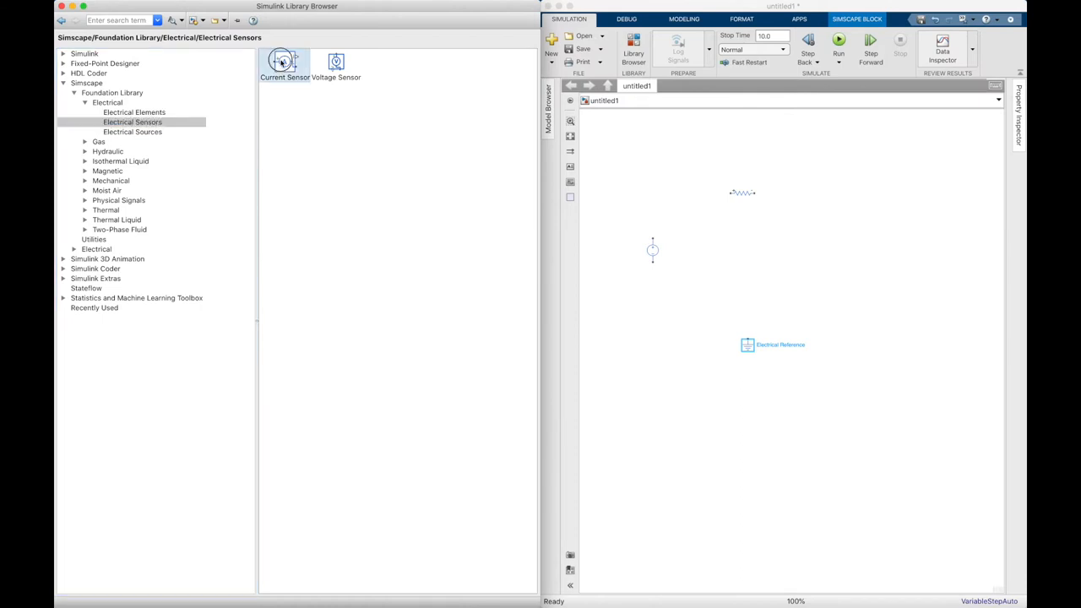
left_click_drag(284, 61, 844, 260)
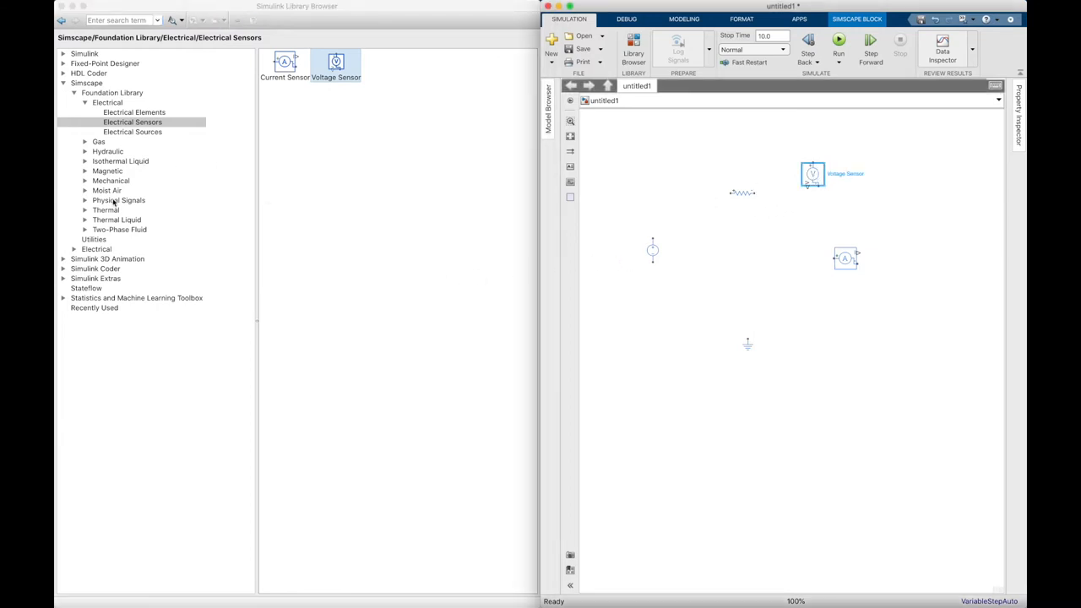
left_click(95, 240)
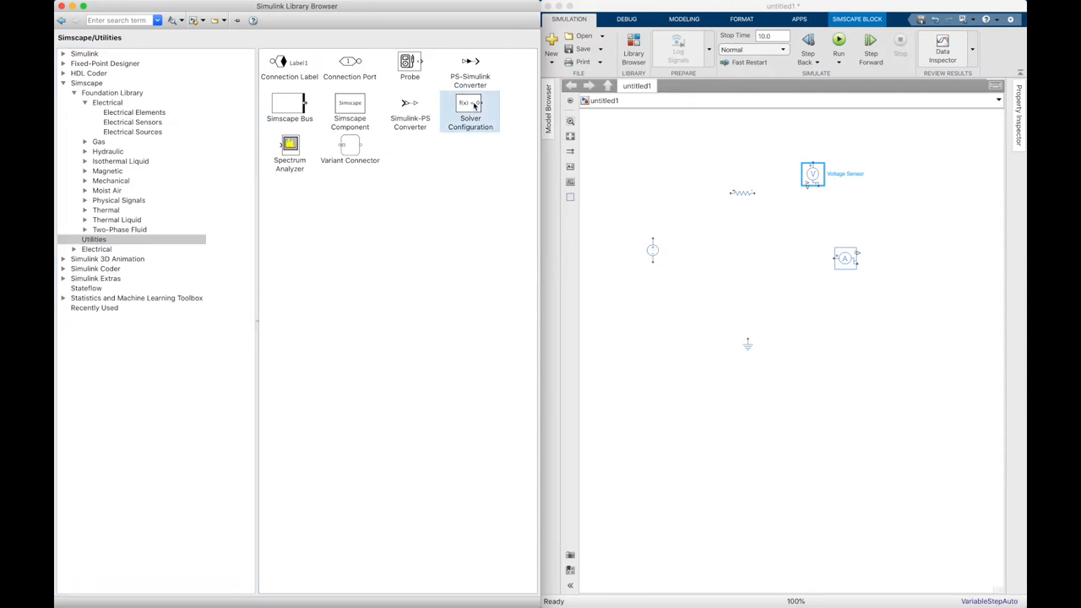
- Add a Solver Configuration block and a PS-Simulink Converter, then browse the Simulink sinks for a Display
left_click_drag(469, 110, 659, 358)
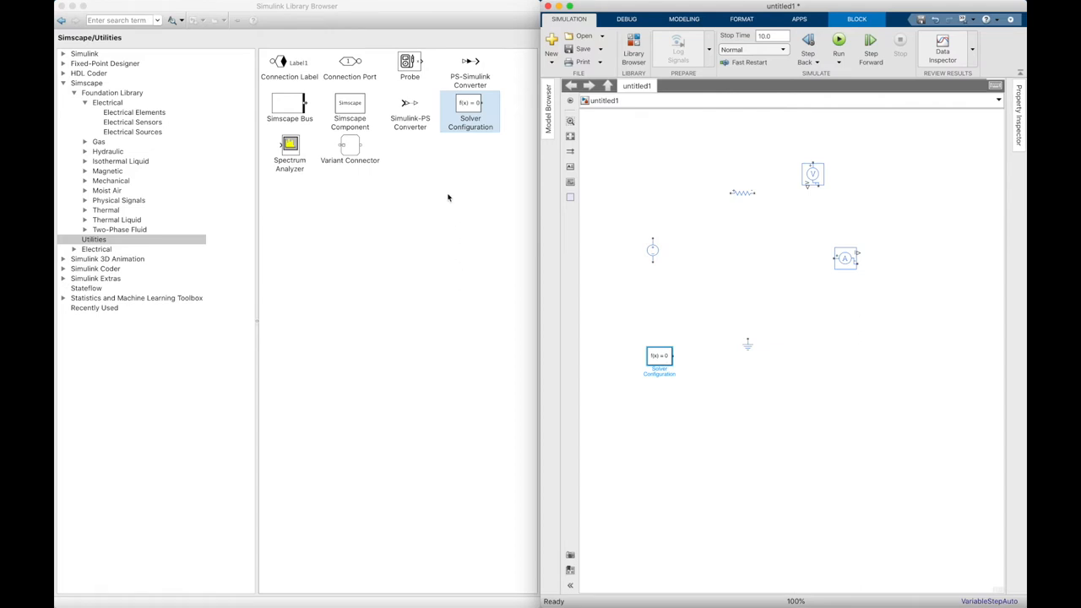
mouse_move(480, 78)
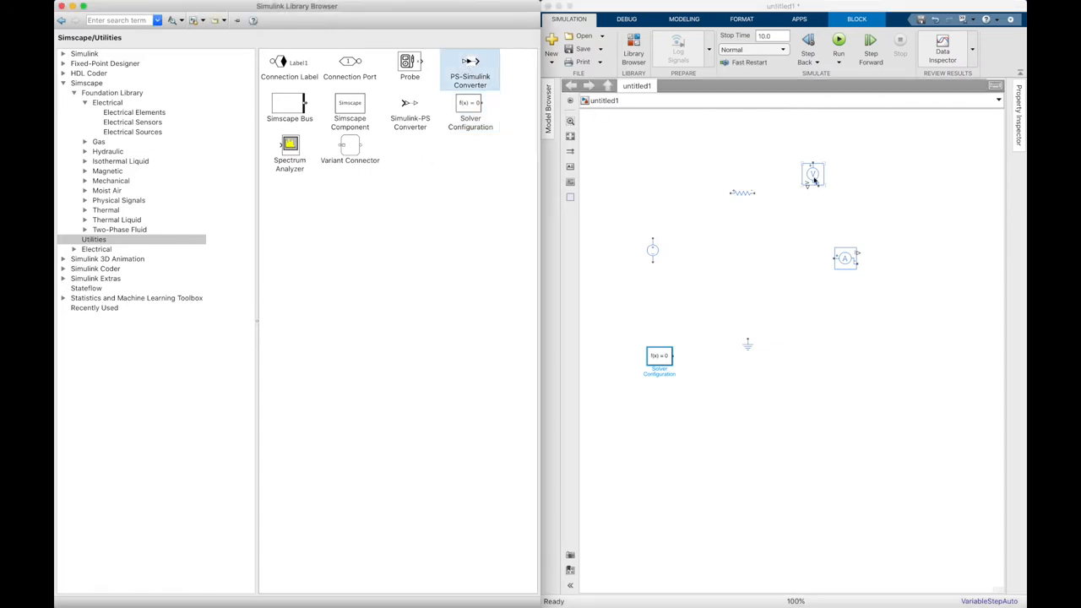
left_click(813, 174)
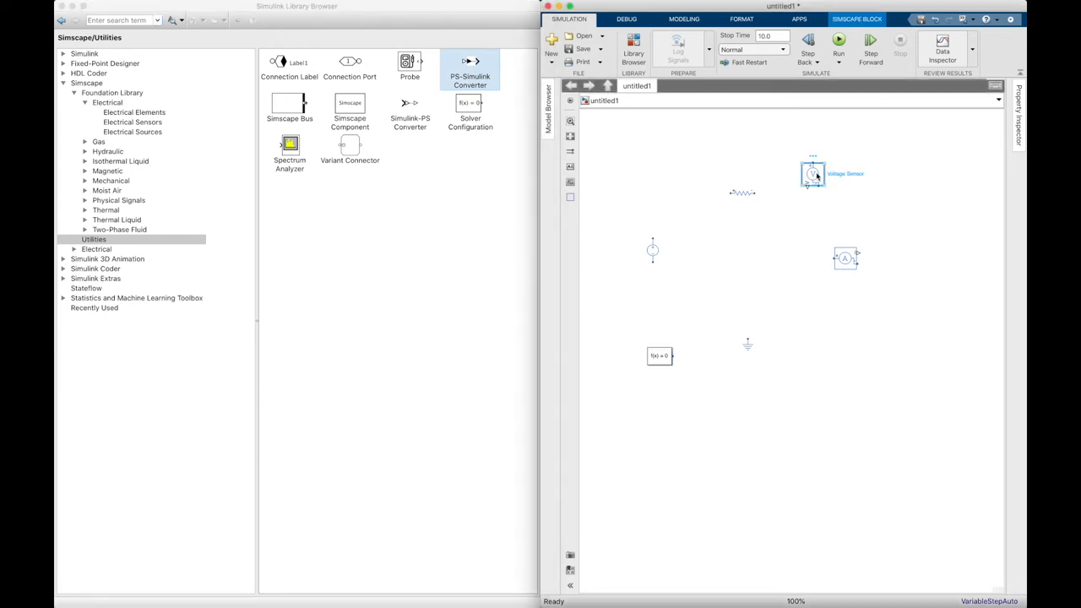
left_click(845, 257)
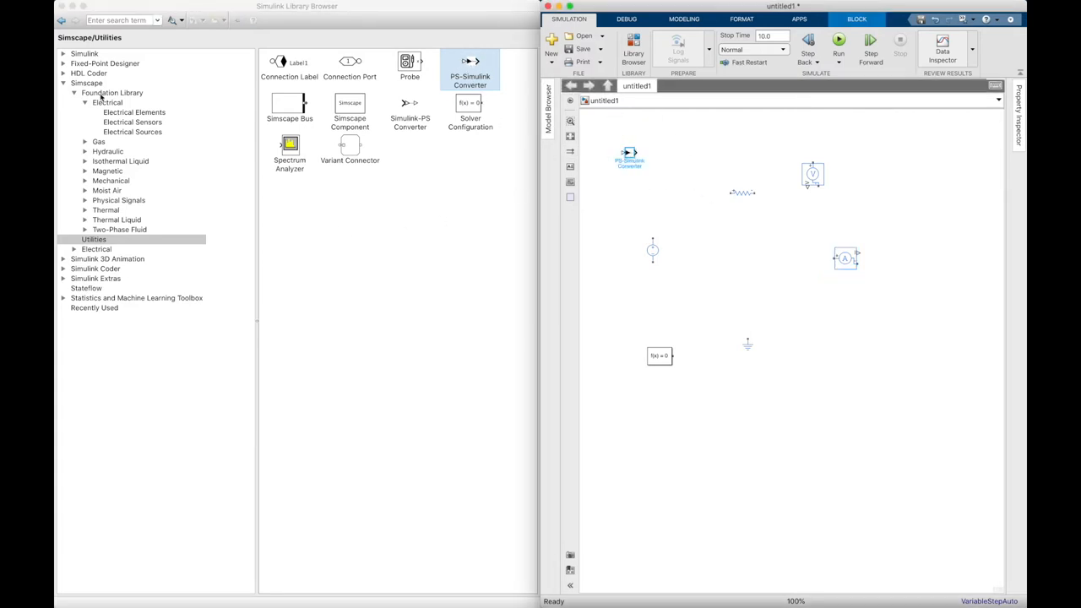
left_click(64, 52)
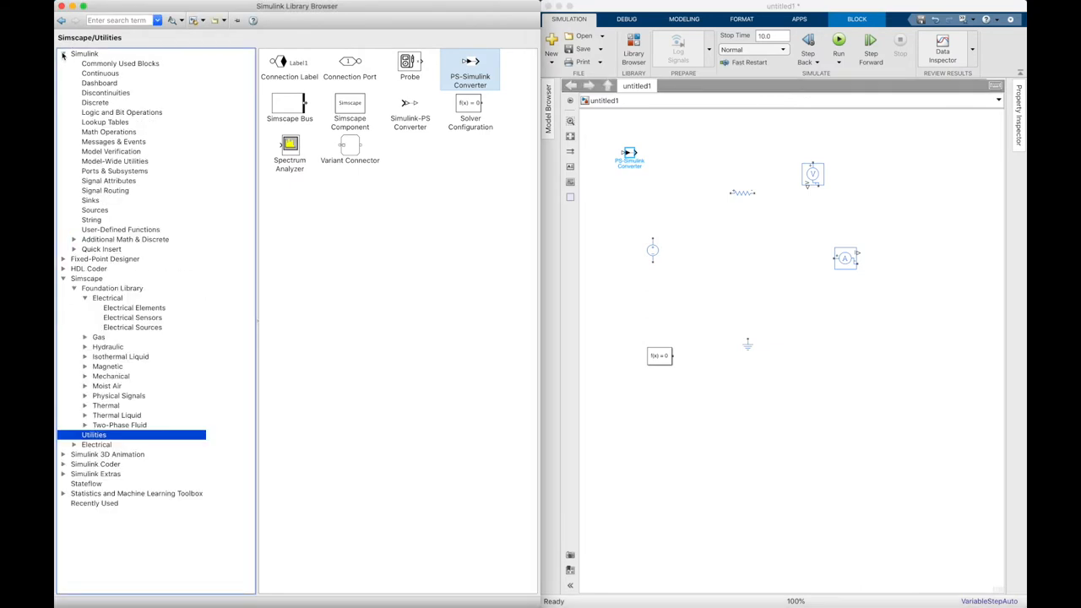
left_click(91, 200)
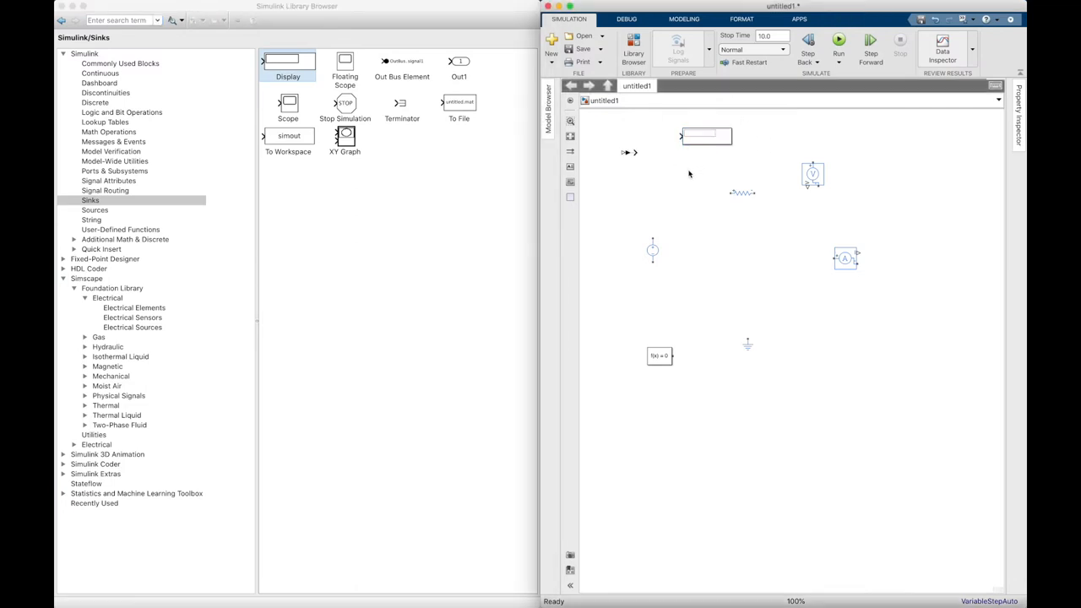
mouse_move(706, 284)
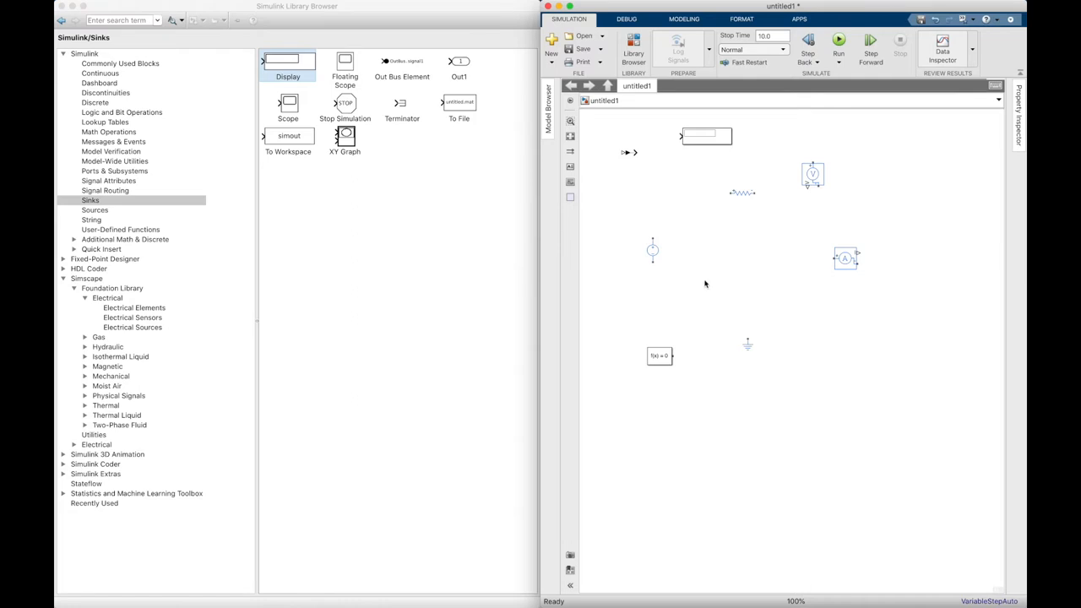
mouse_move(680, 255)
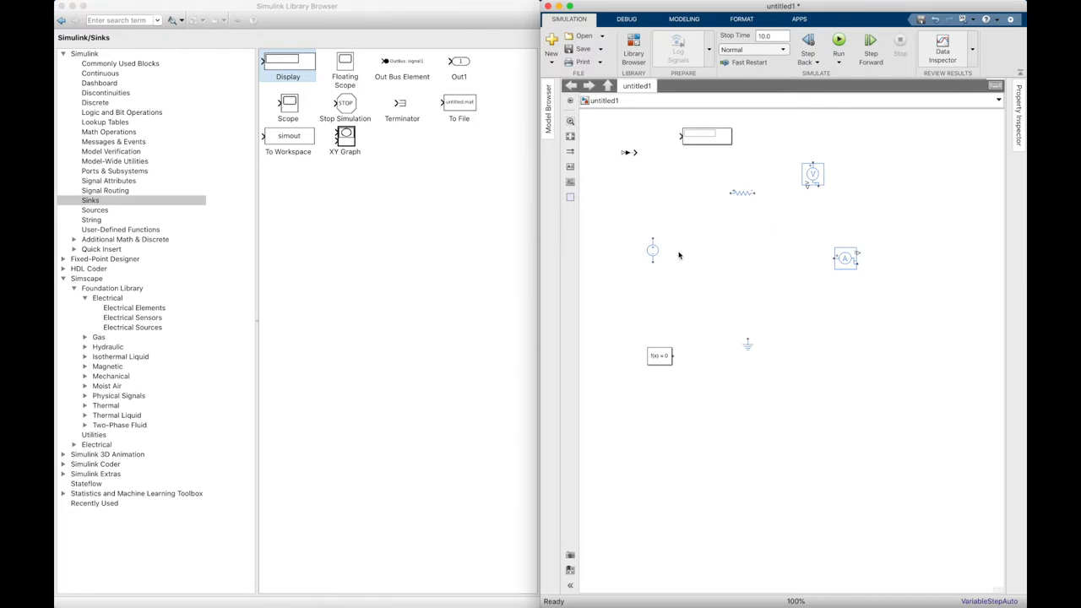
- Copy the resistor, paste a copy on the canvas and rotate it to stand vertically
left_click(653, 257)
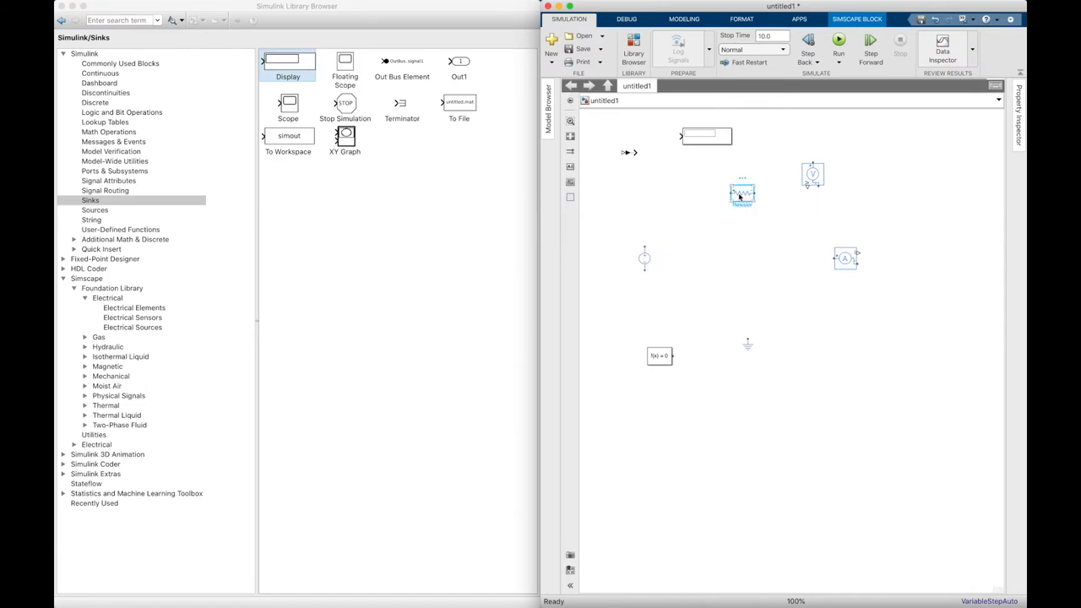
right_click(742, 193)
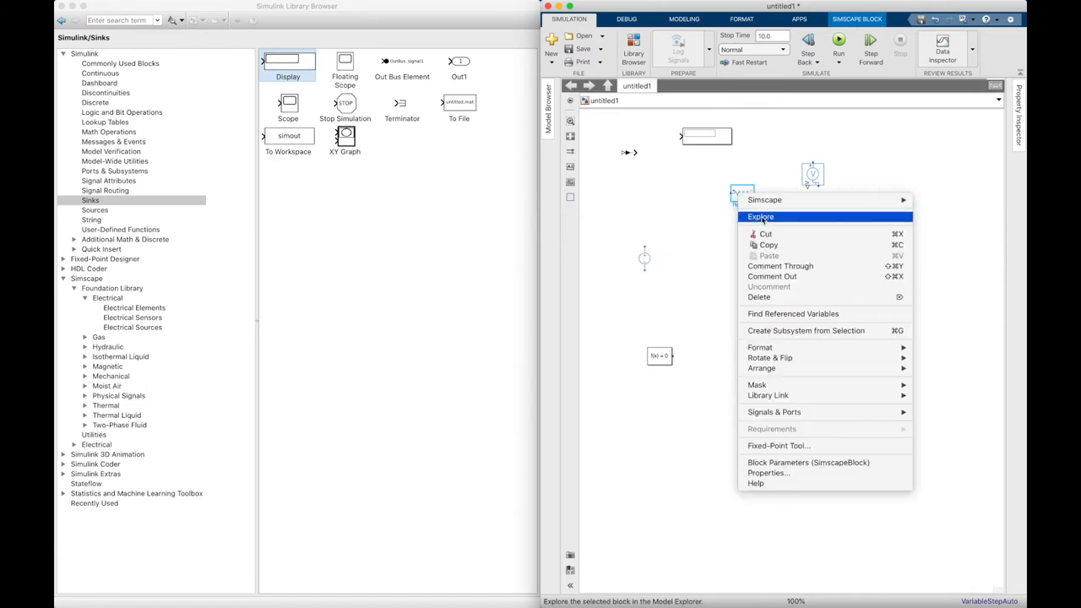
mouse_move(760, 369)
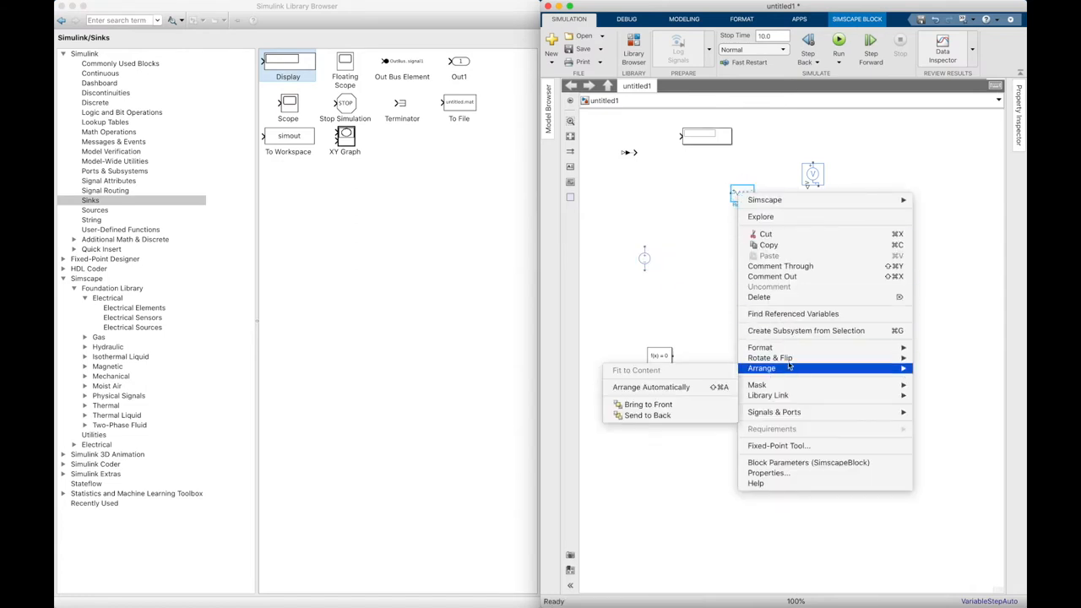
mouse_move(771, 358)
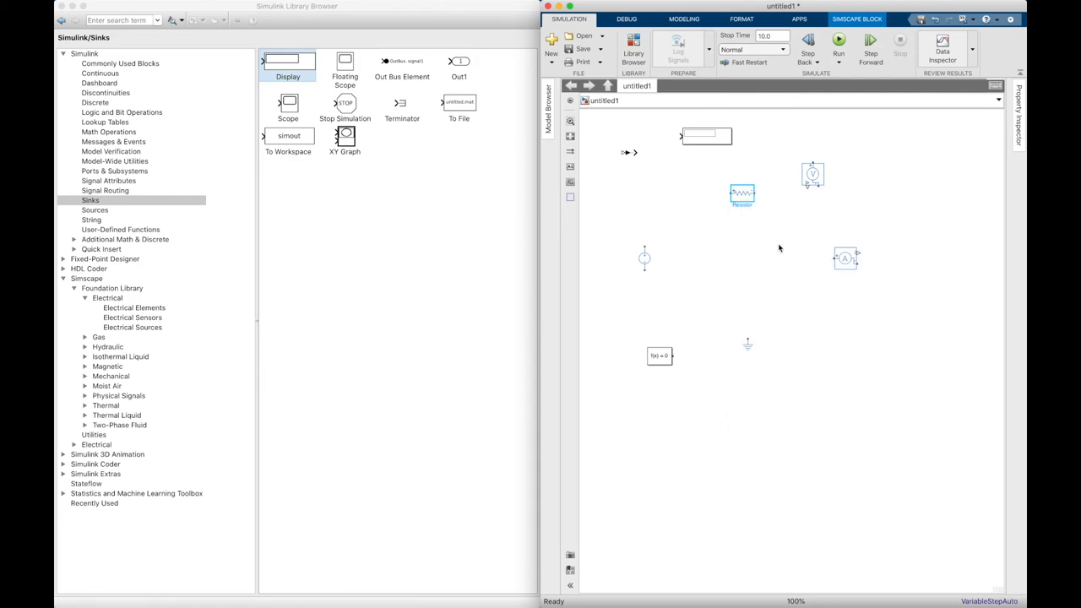
right_click(779, 248)
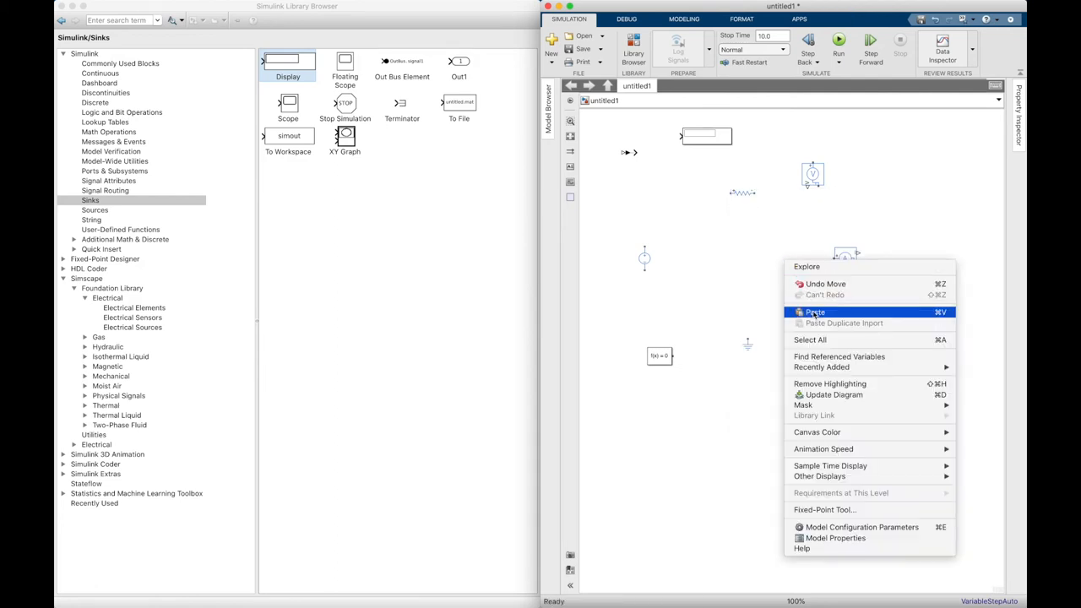
left_click(815, 312)
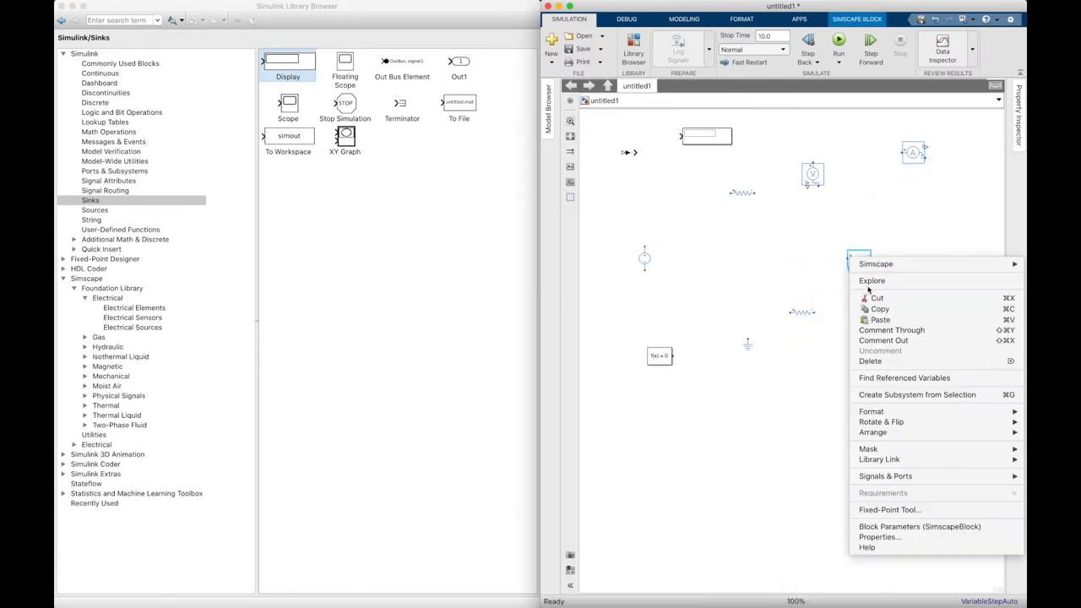
mouse_move(882, 423)
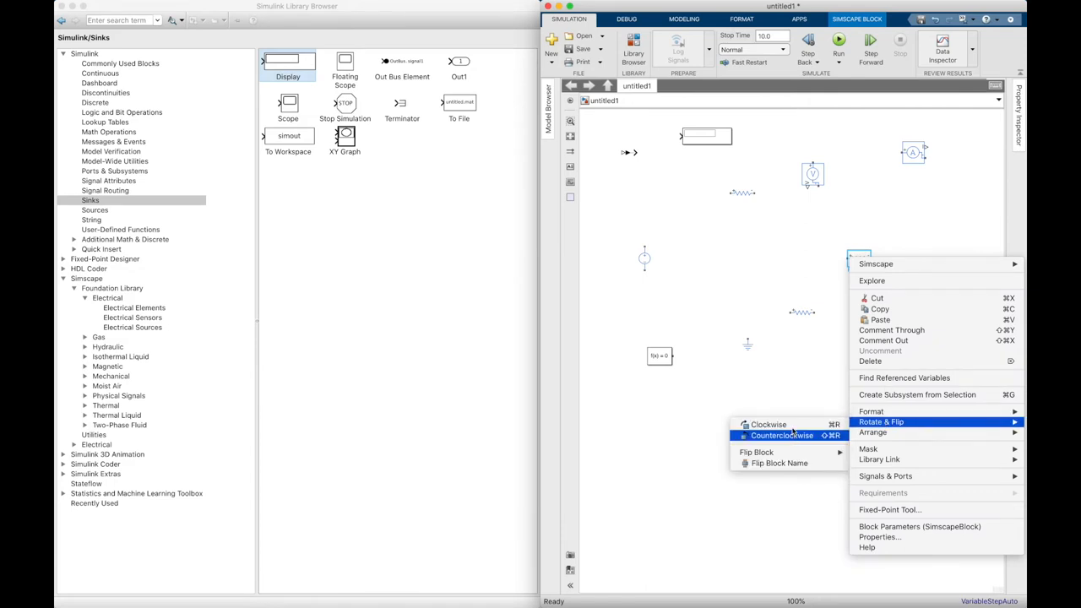
left_click(780, 436)
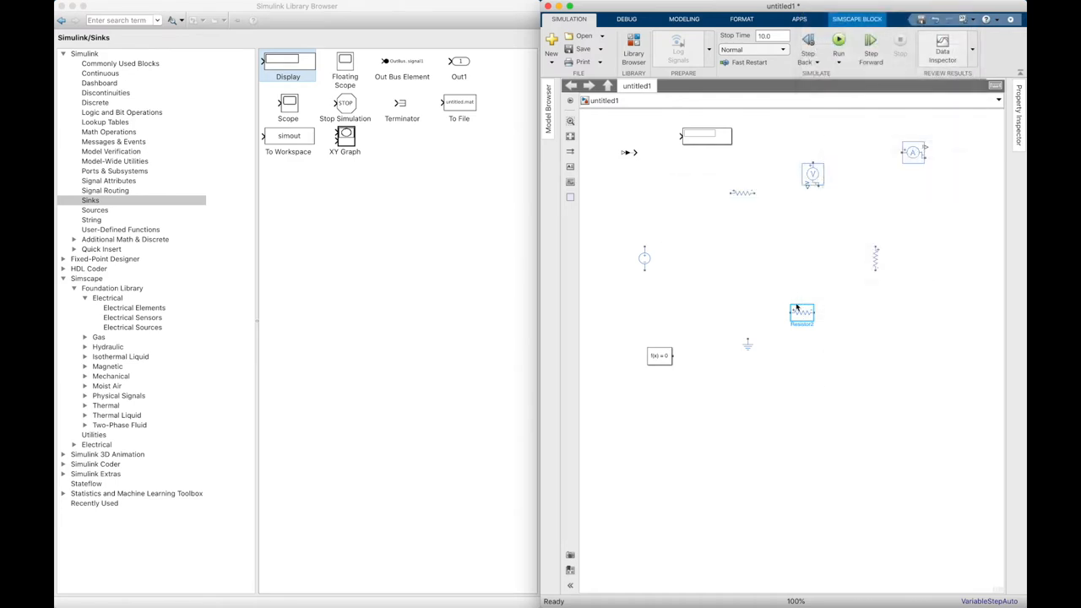
right_click(800, 315)
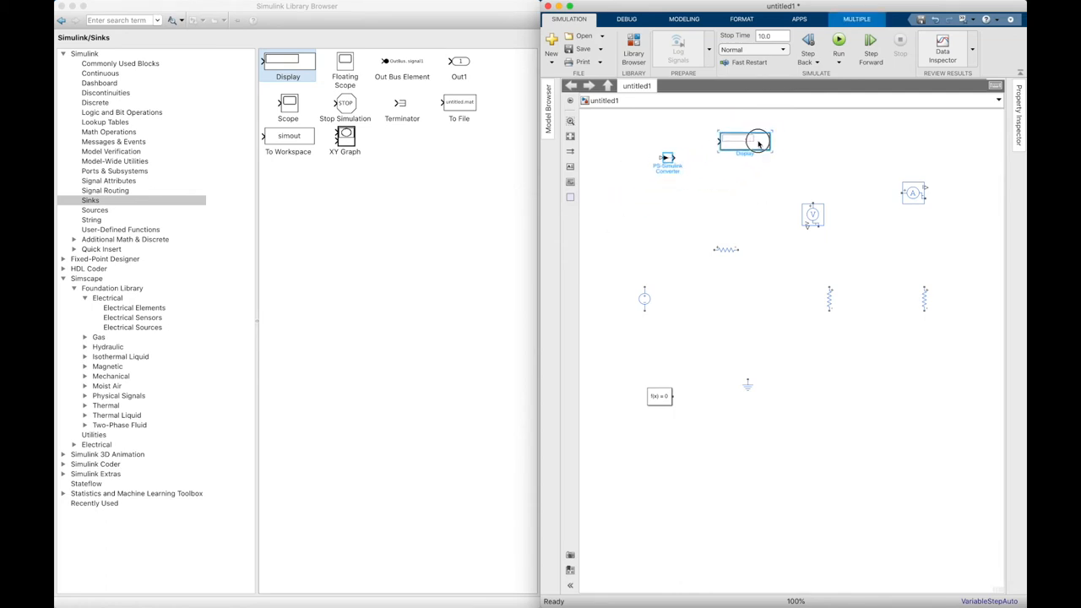
- Copy the voltage sensor, place the copy on the right and rotate the moved sensor a quarter turn
left_click_drag(746, 142, 706, 128)
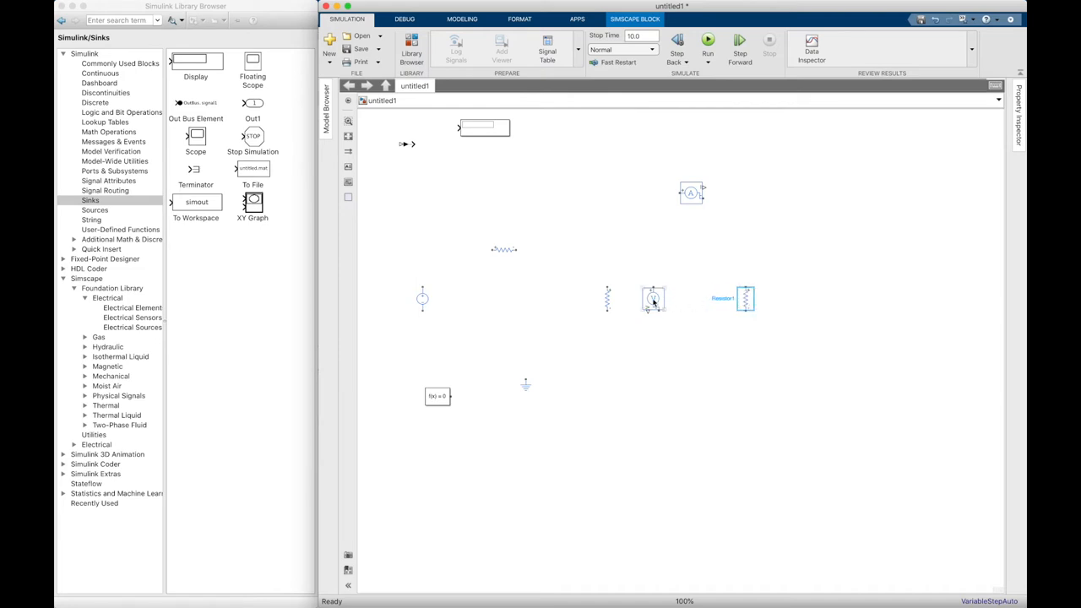
right_click(652, 300)
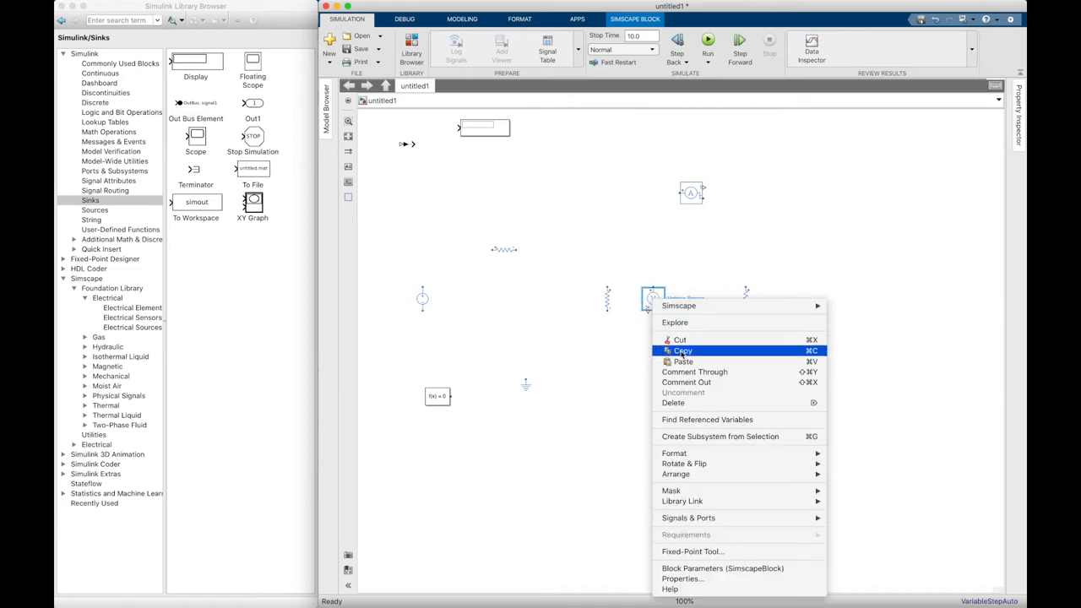
left_click(825, 308)
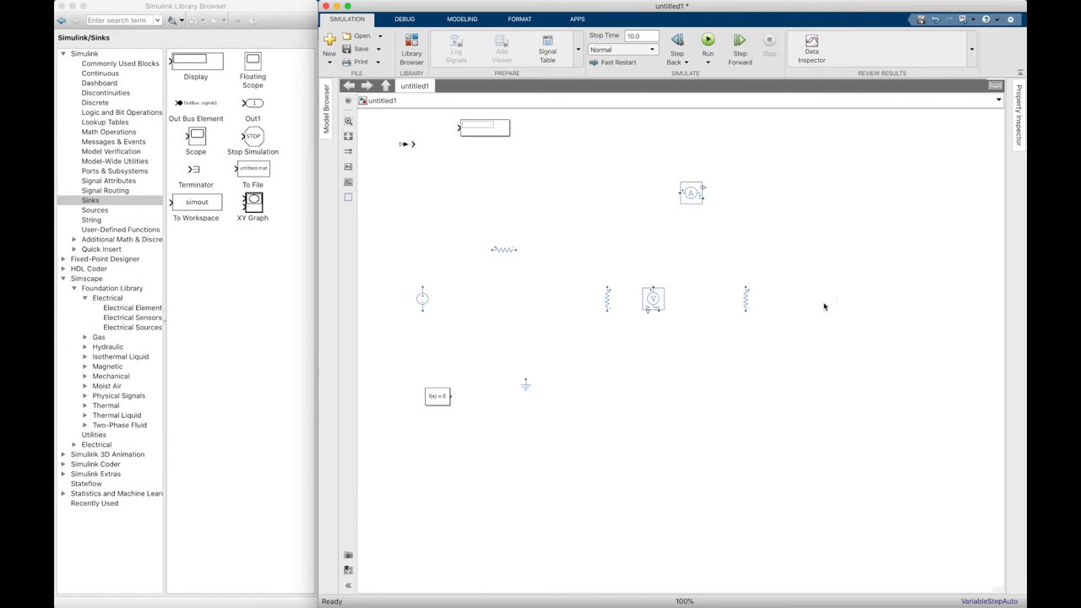
left_click(835, 311)
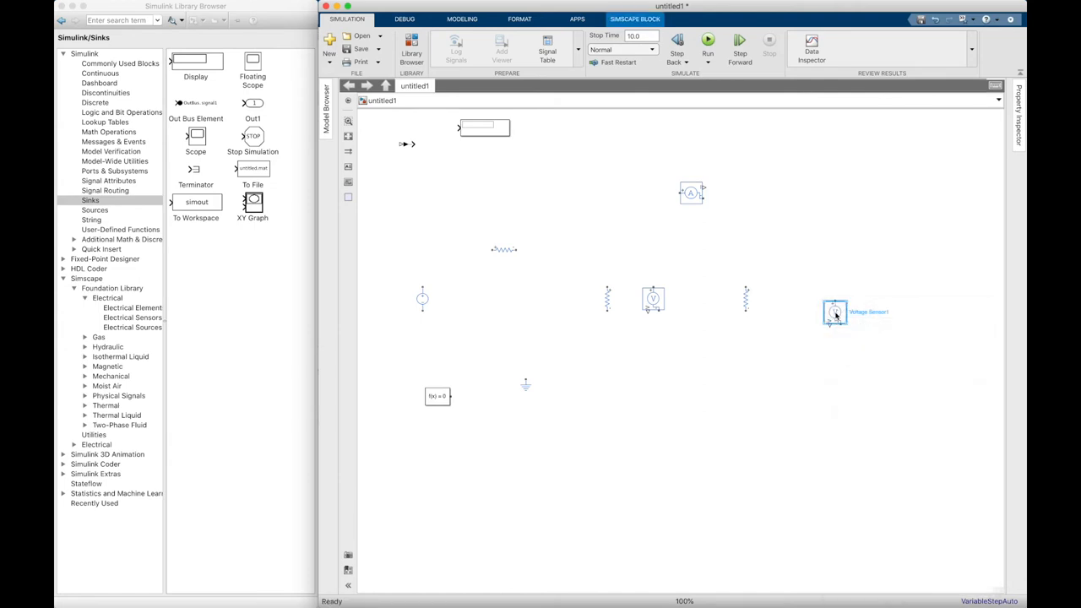
left_click_drag(835, 311, 825, 298)
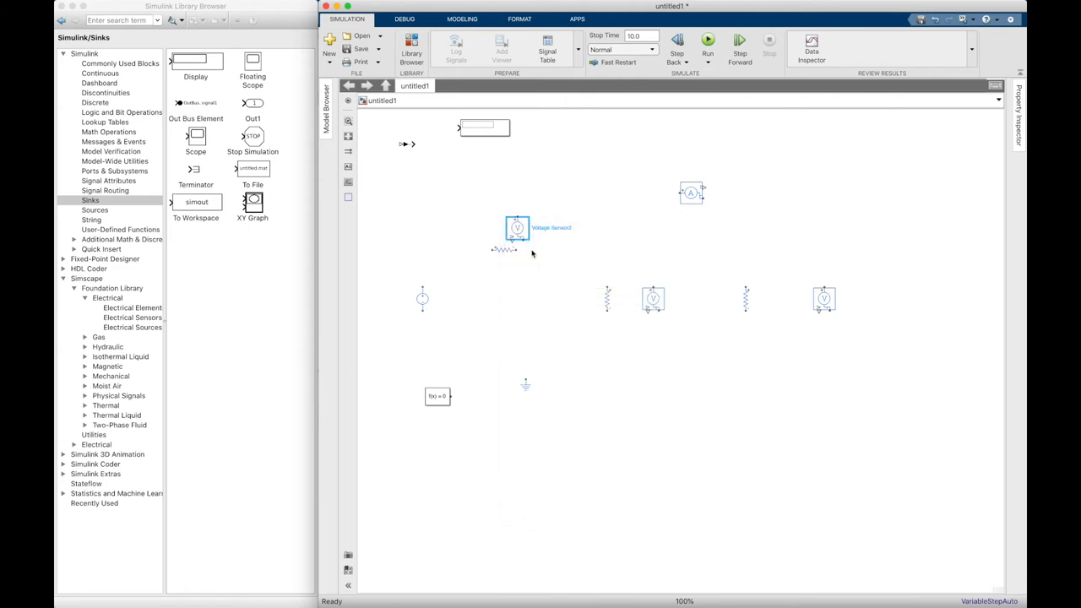
right_click(517, 228)
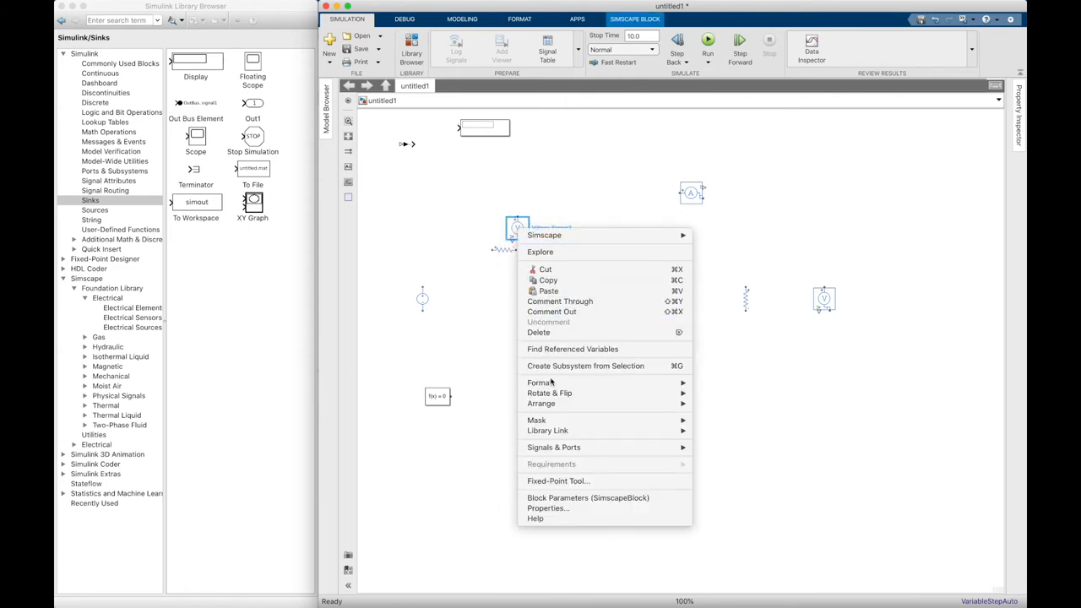
mouse_move(549, 392)
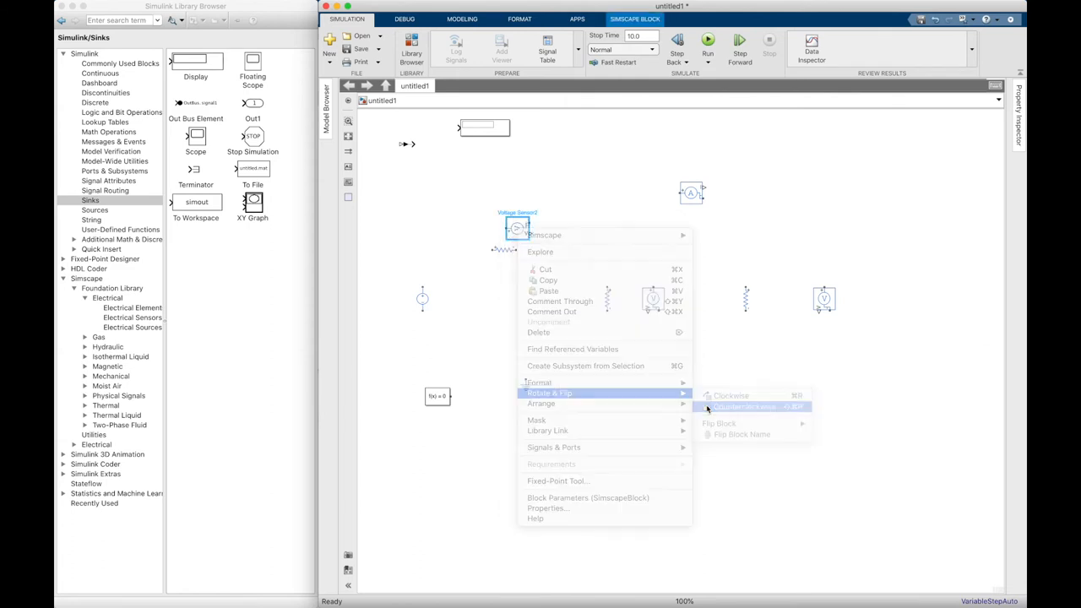
left_click(744, 407)
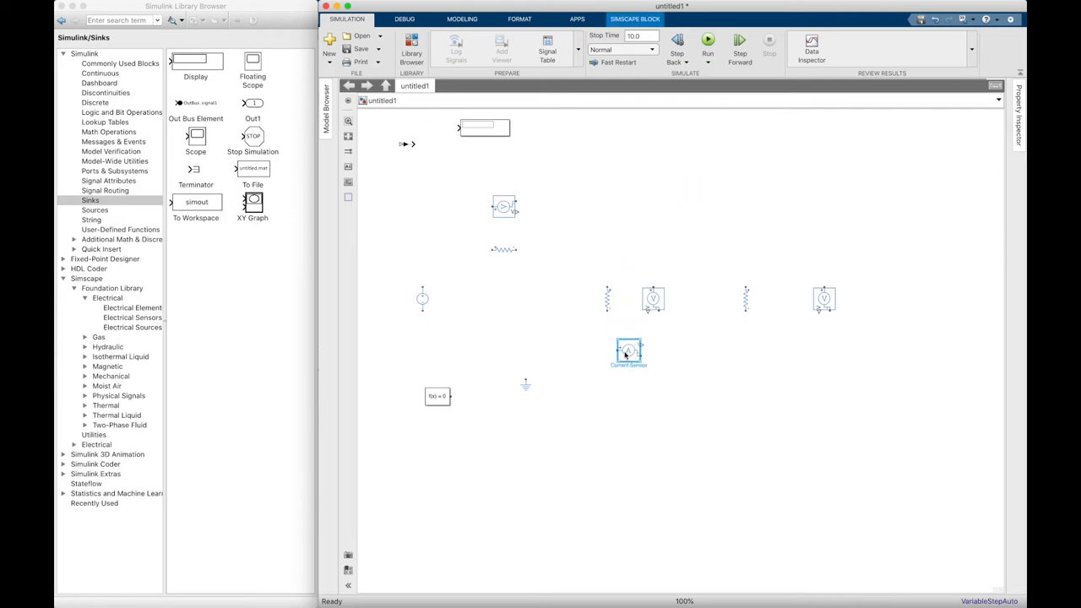
- Rotate the current sensor and its copy so both sit in line with the circuit branches
right_click(629, 350)
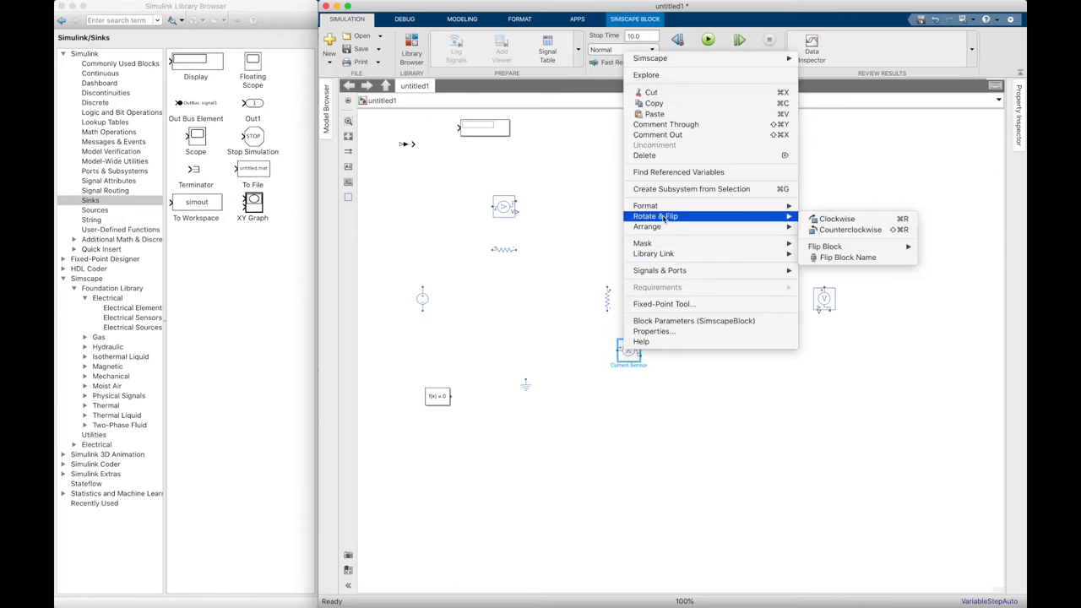
mouse_move(841, 220)
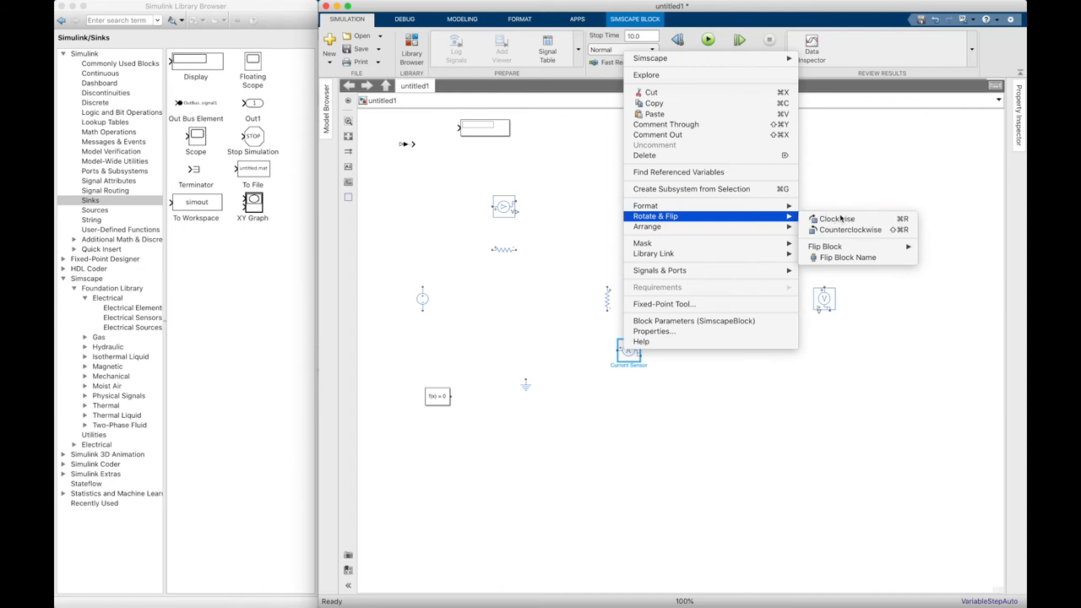
left_click(836, 220)
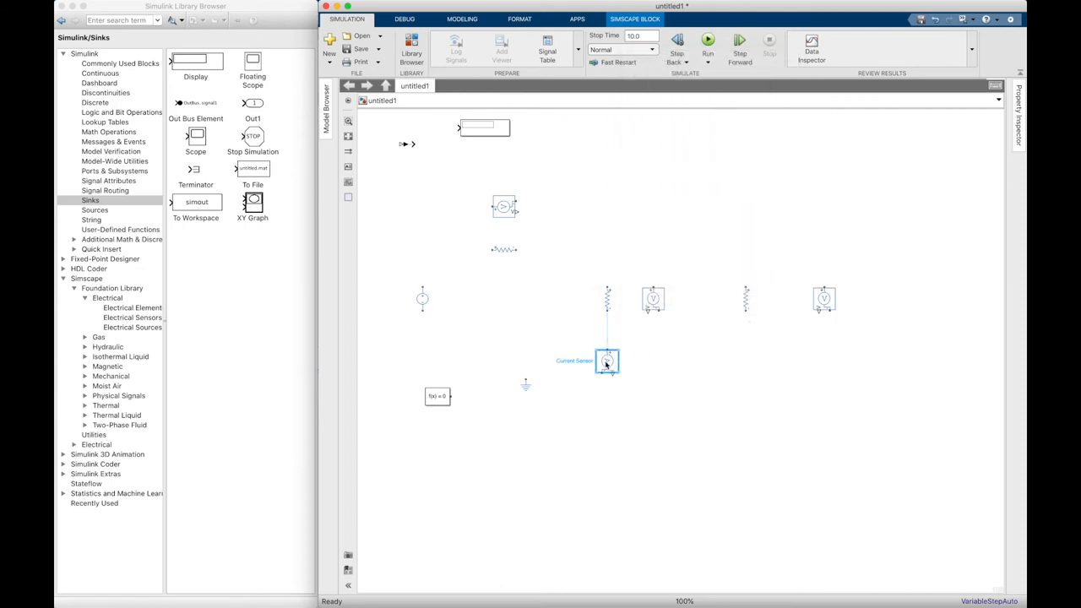
right_click(608, 362)
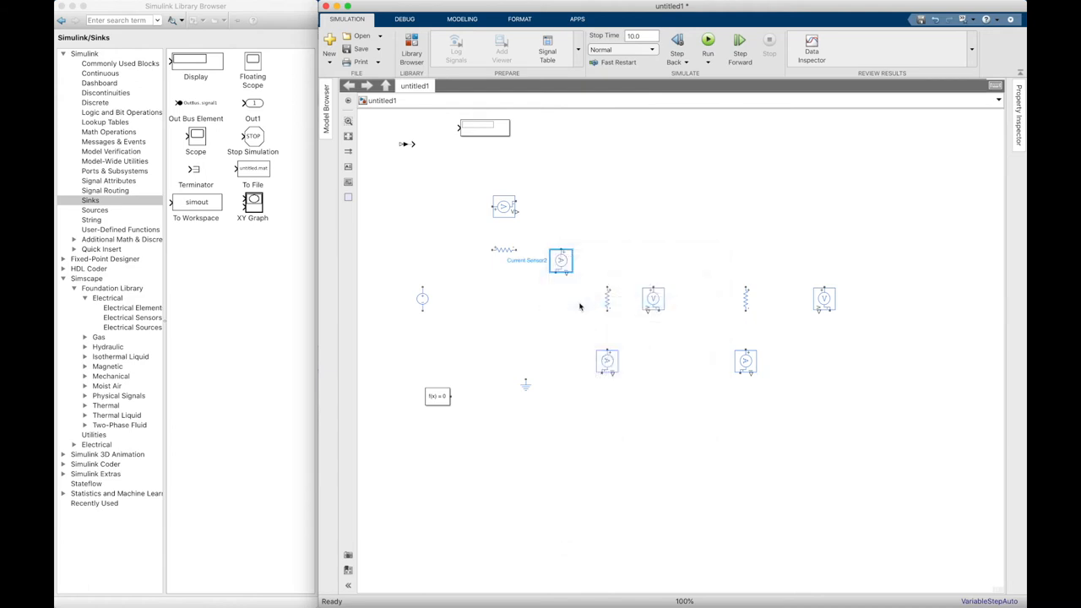
right_click(561, 260)
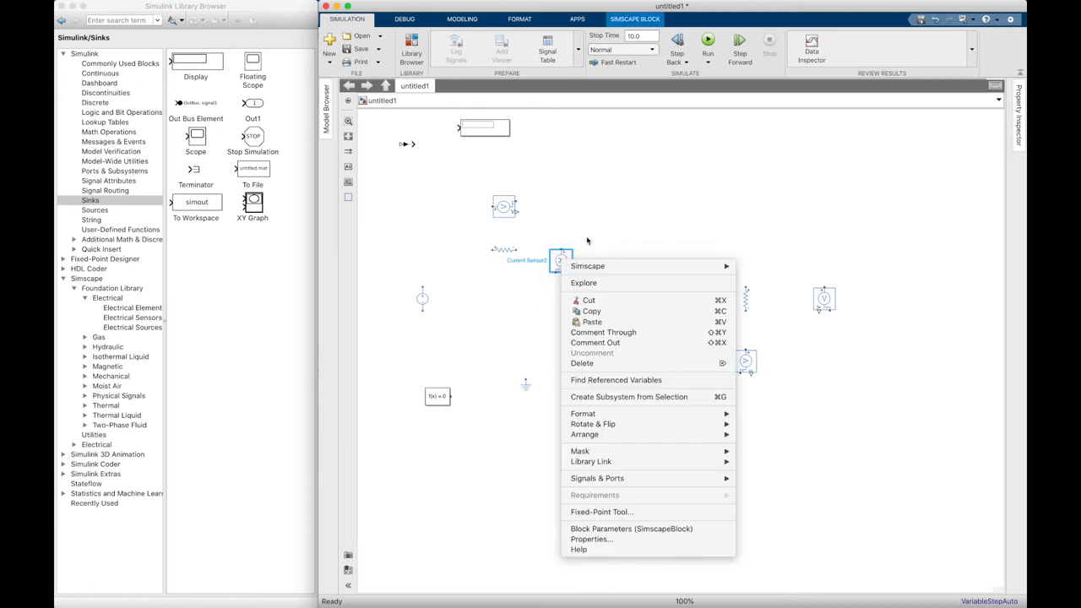
mouse_move(593, 422)
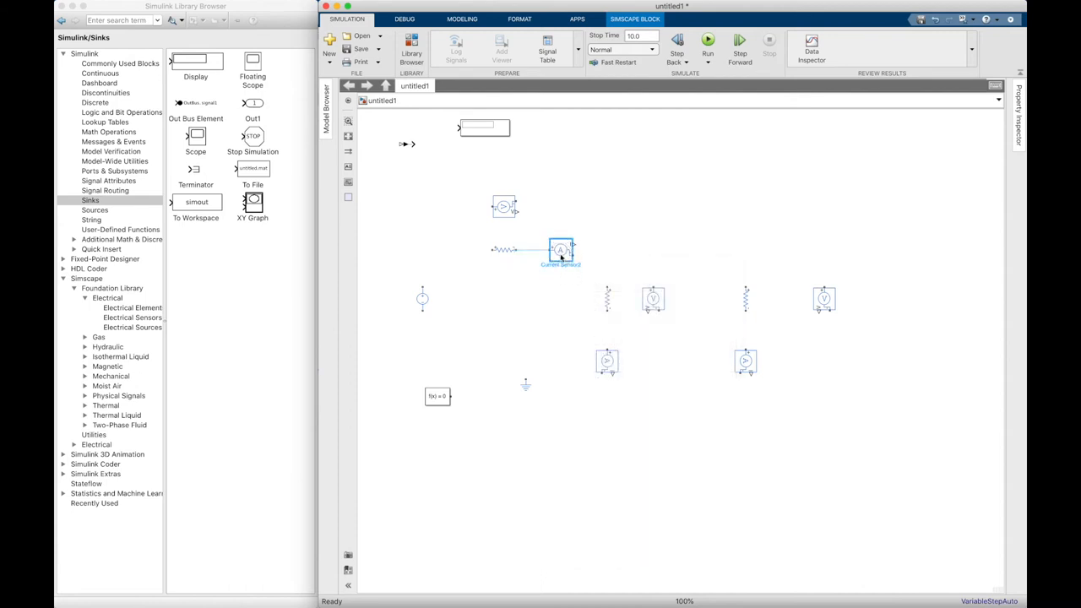
left_click(437, 291)
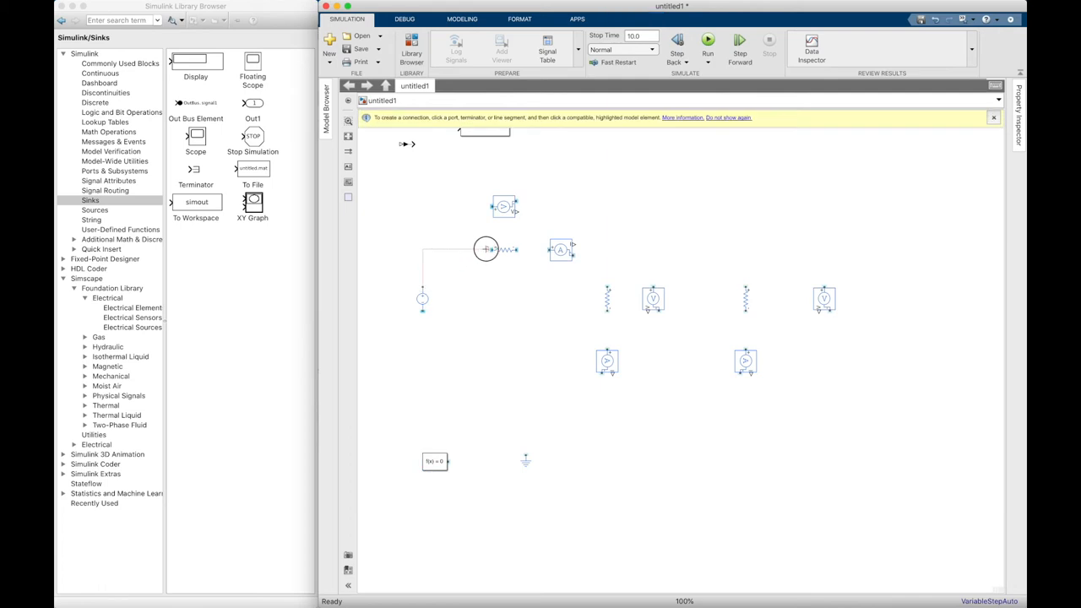
- Wire the source, resistors and sensors into a closed loop with the voltage sensor across its resistor
left_click_drag(487, 250, 537, 250)
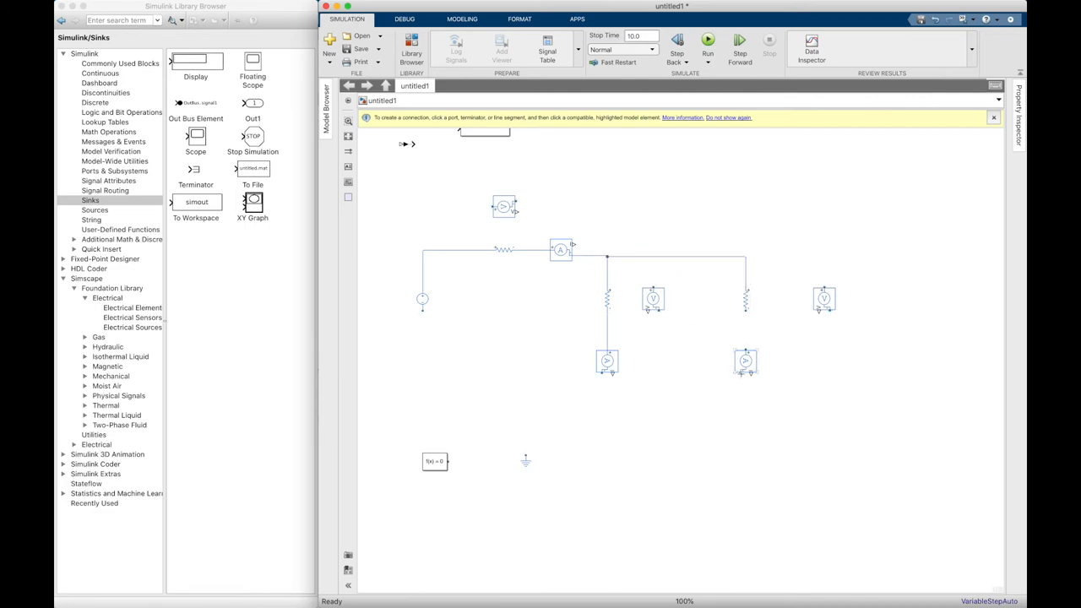
left_click_drag(747, 308, 746, 350)
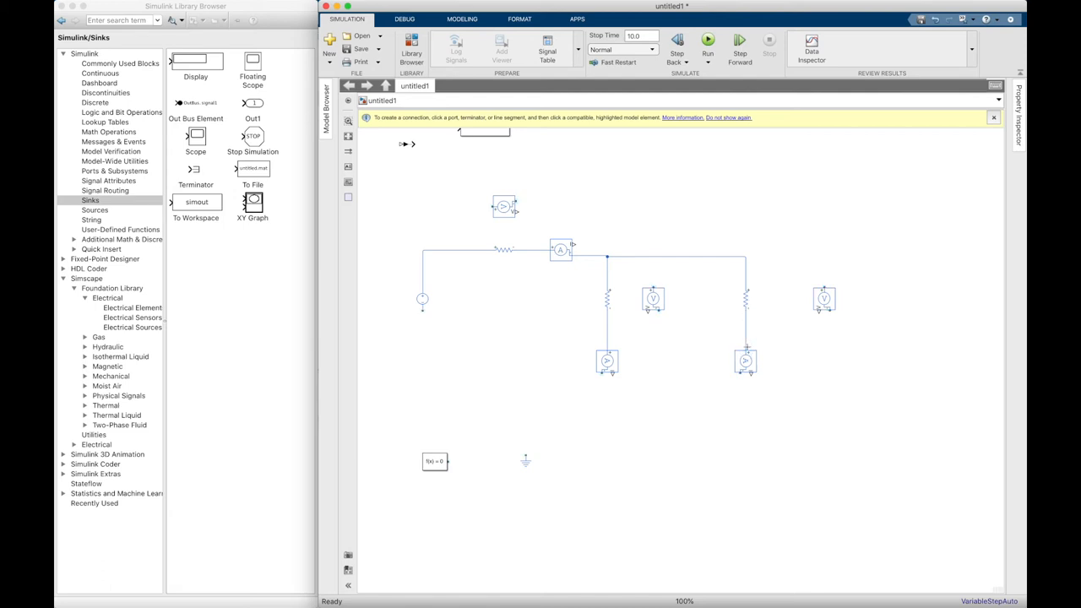
left_click_drag(746, 372, 540, 402)
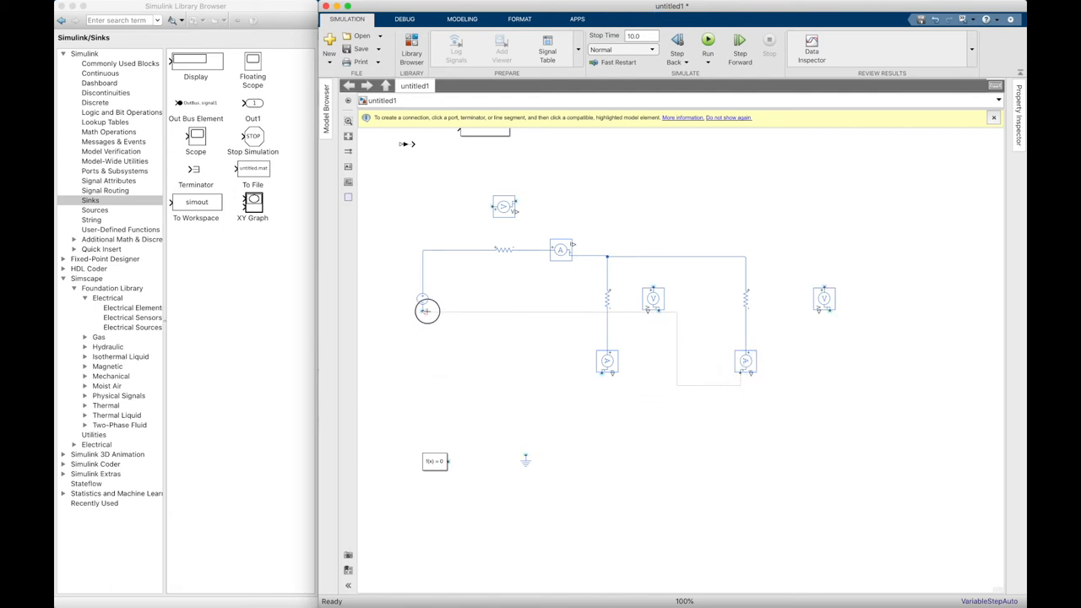
left_click_drag(423, 311, 600, 381)
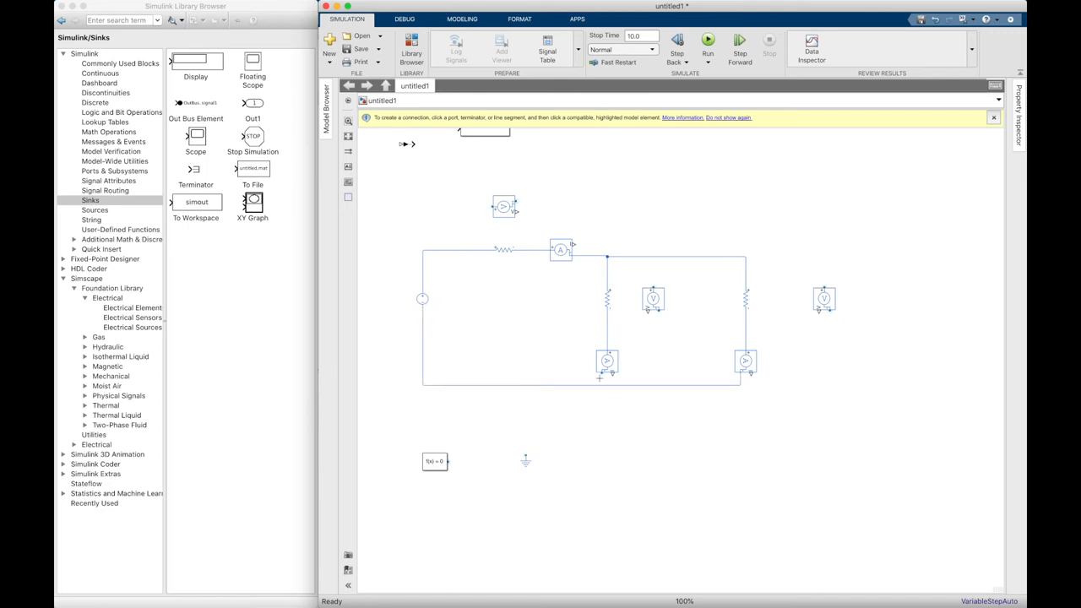
mouse_move(632, 331)
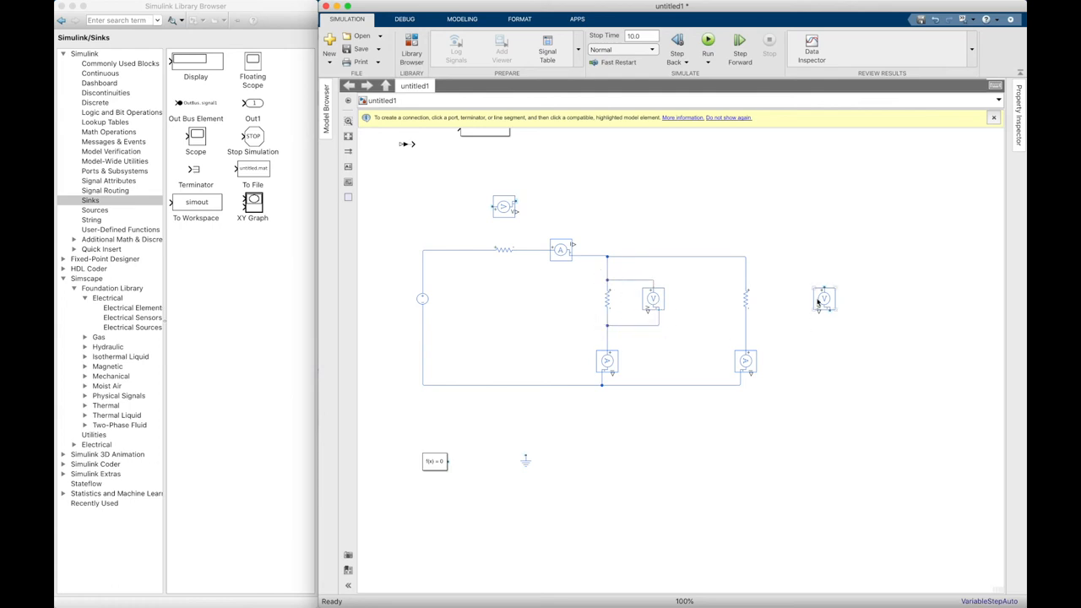
left_click_drag(825, 300, 745, 273)
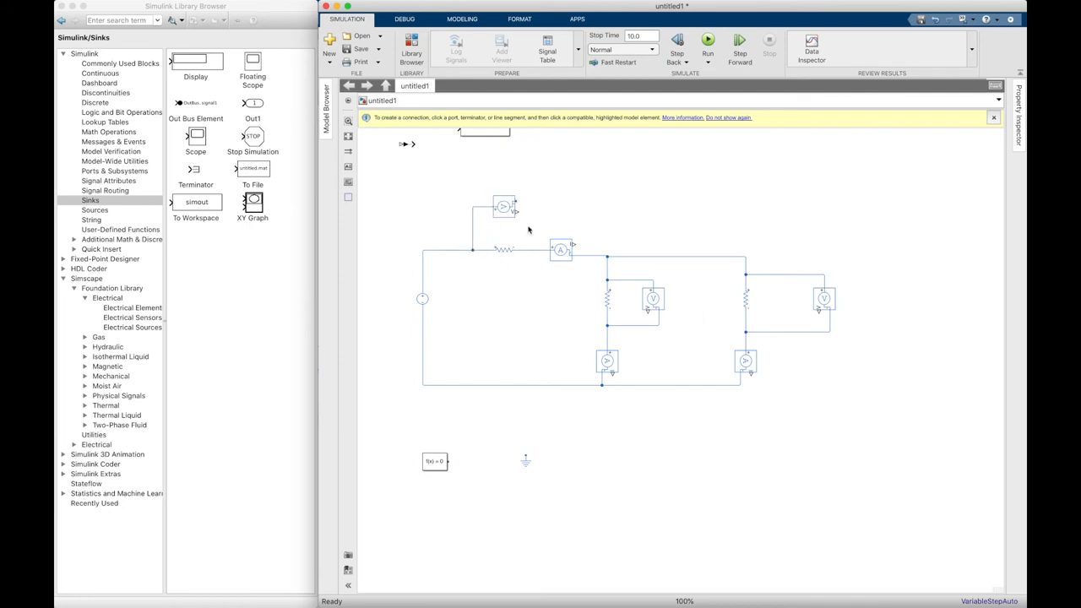
mouse_move(527, 248)
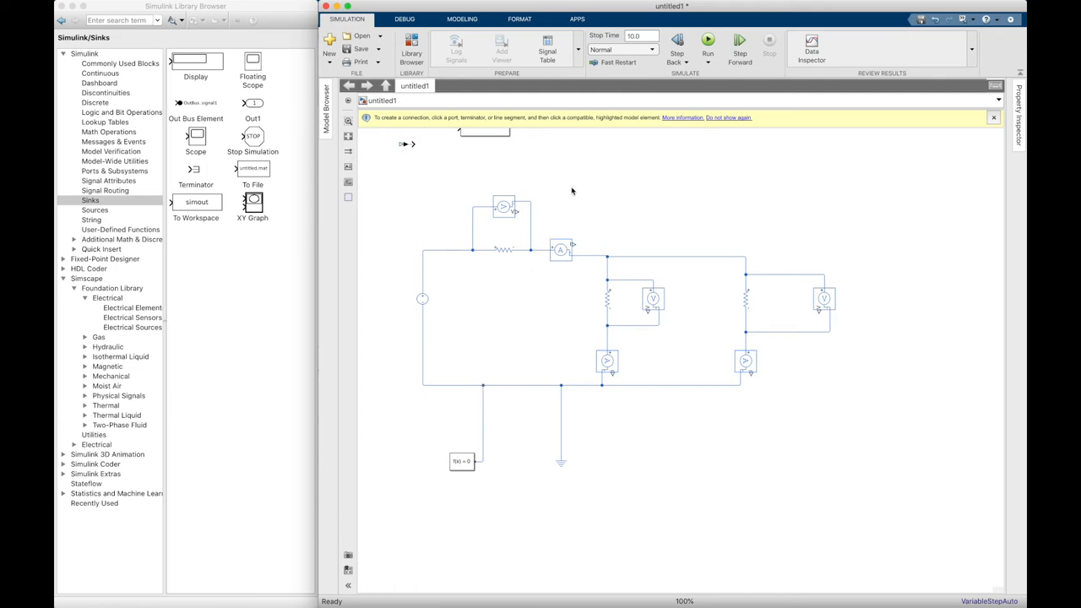
mouse_move(405, 144)
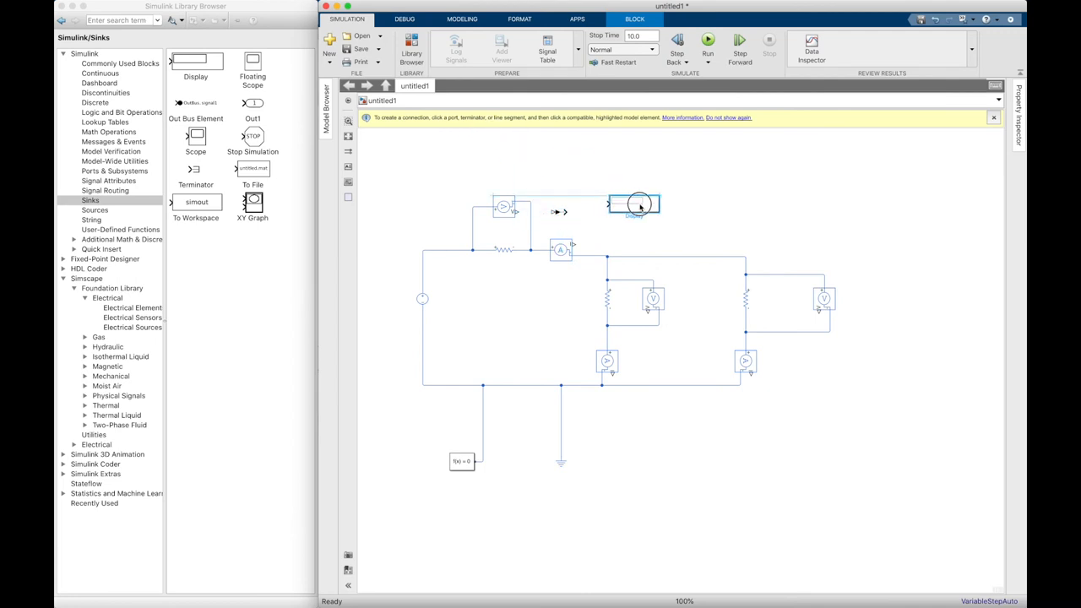
- Paste copies of the converter-and-display pair so each sensor has its own
left_click_drag(634, 206, 633, 211)
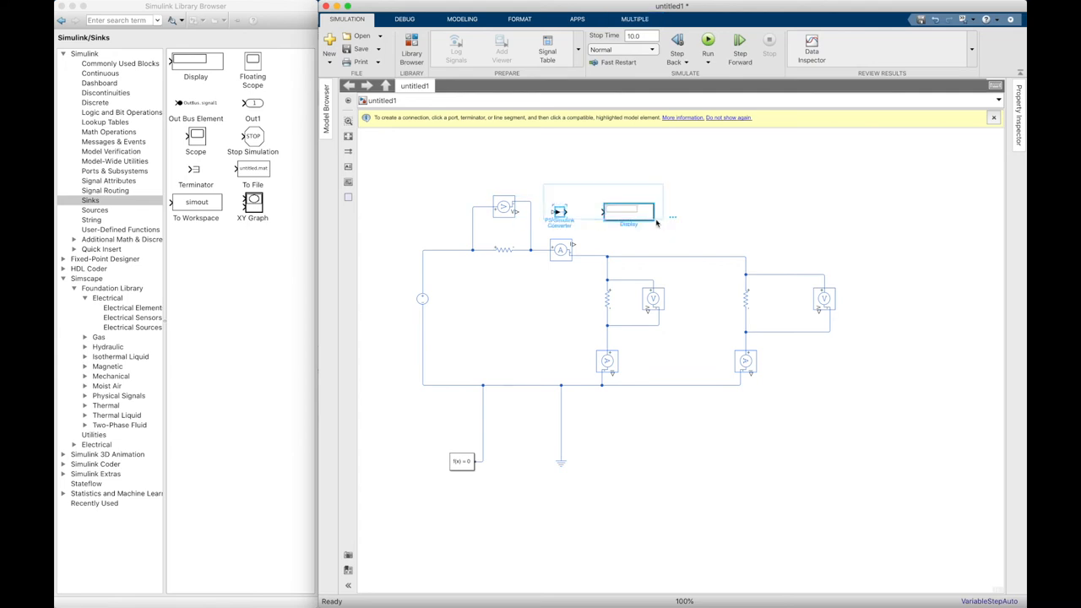
right_click(629, 211)
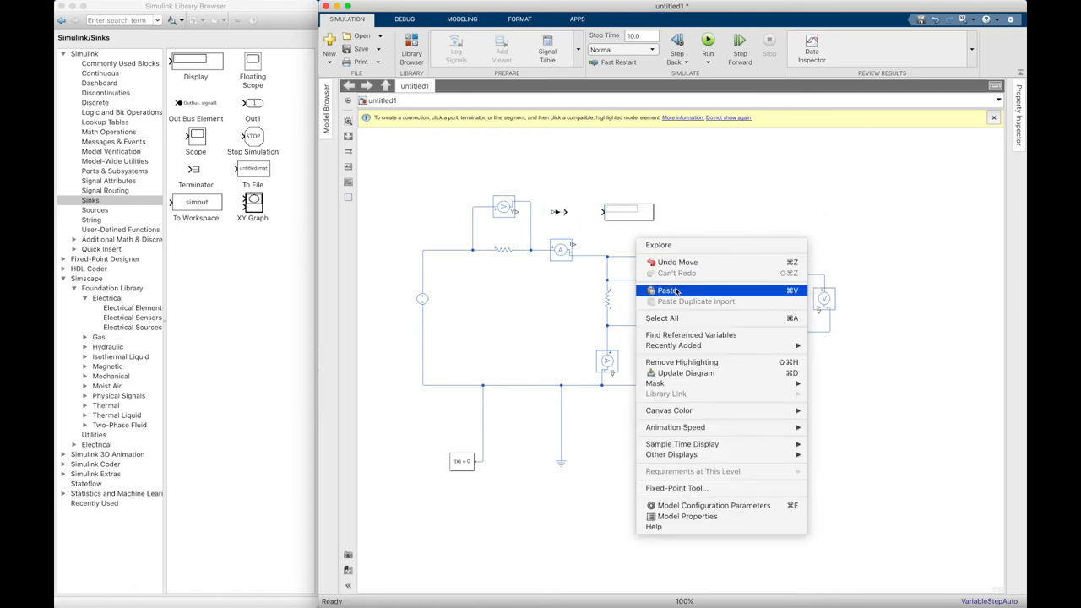
left_click(667, 290)
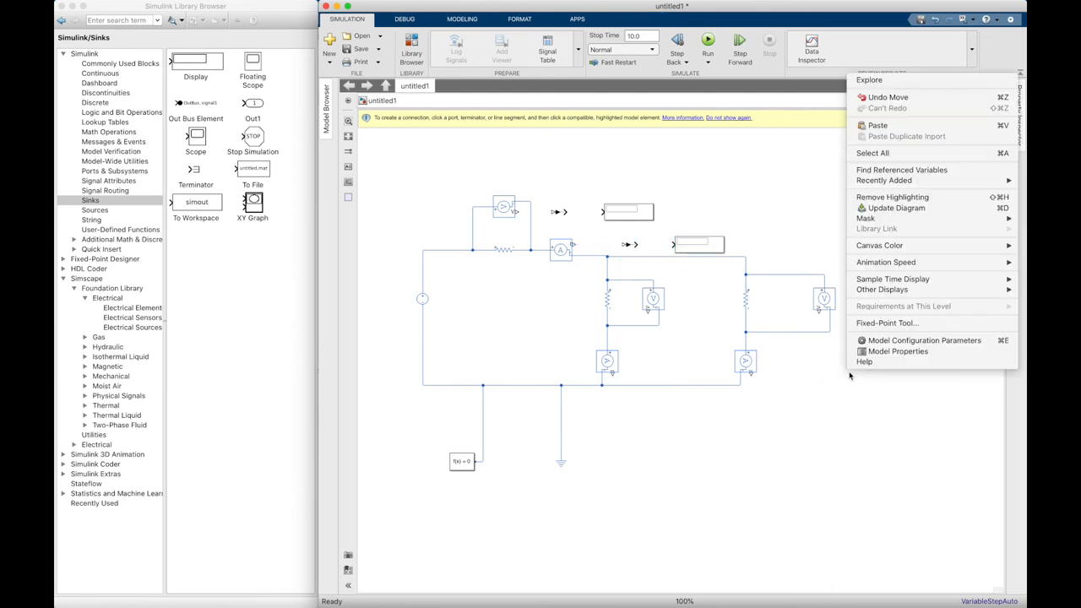
left_click(877, 125)
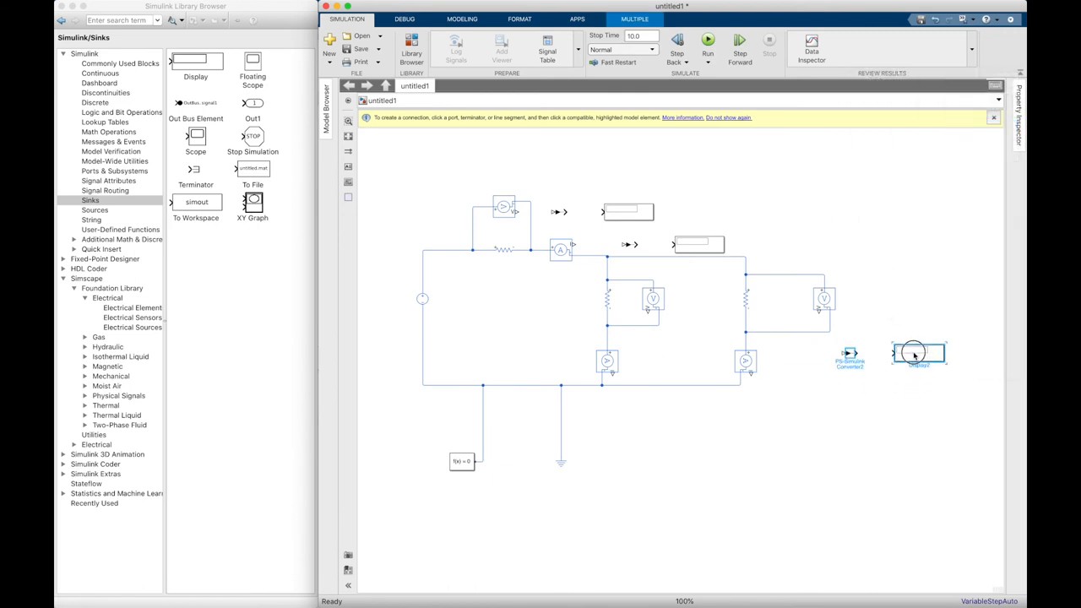
right_click(916, 355)
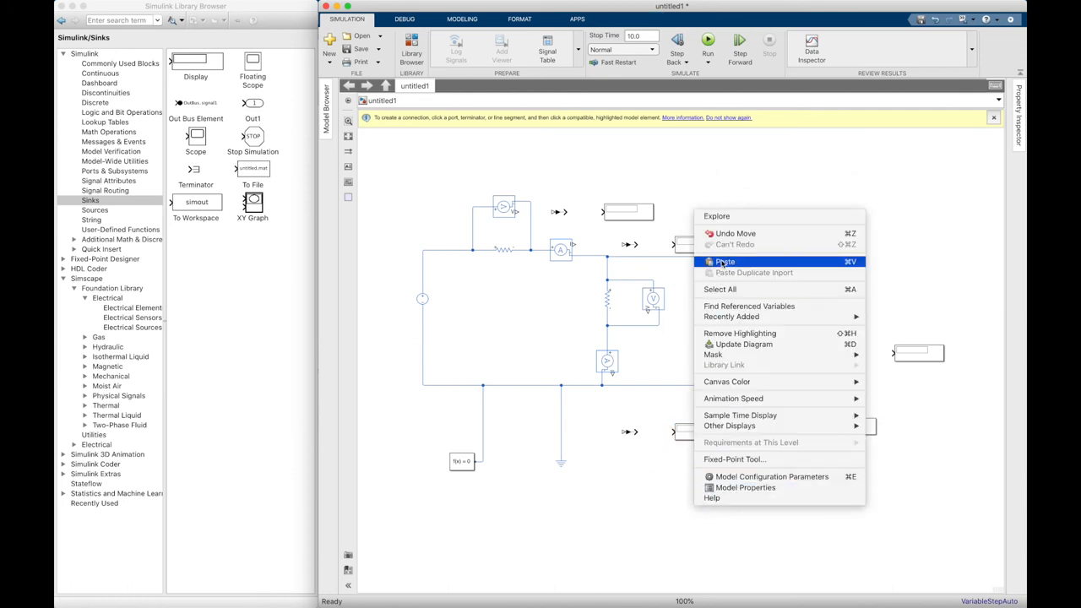
left_click(725, 261)
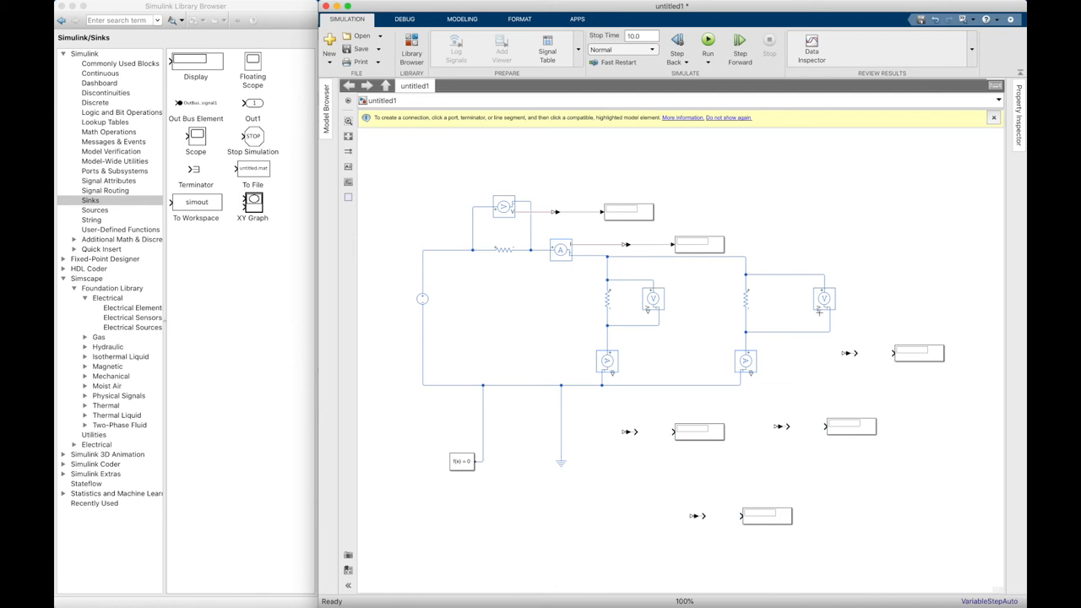
- Connect the sensor outputs to their converter and display blocks
left_click_drag(824, 312, 844, 353)
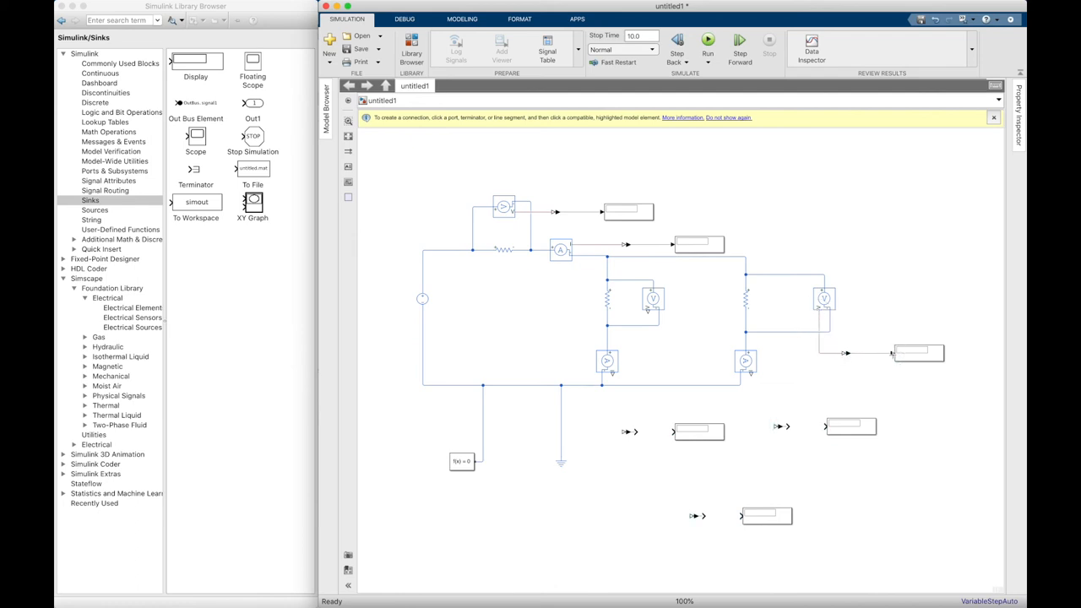
left_click(770, 422)
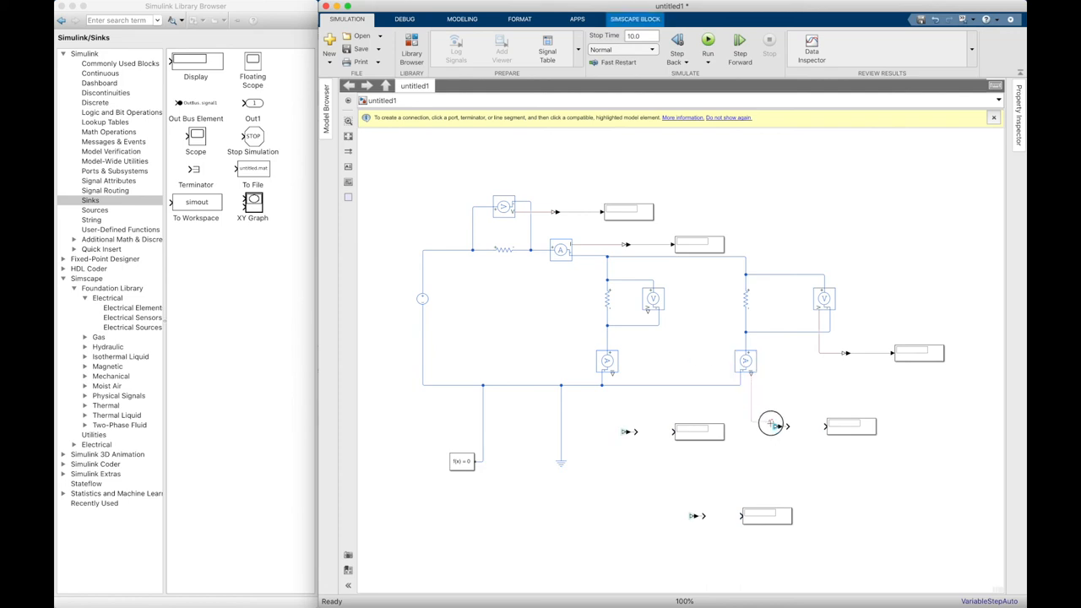
left_click_drag(770, 423, 795, 425)
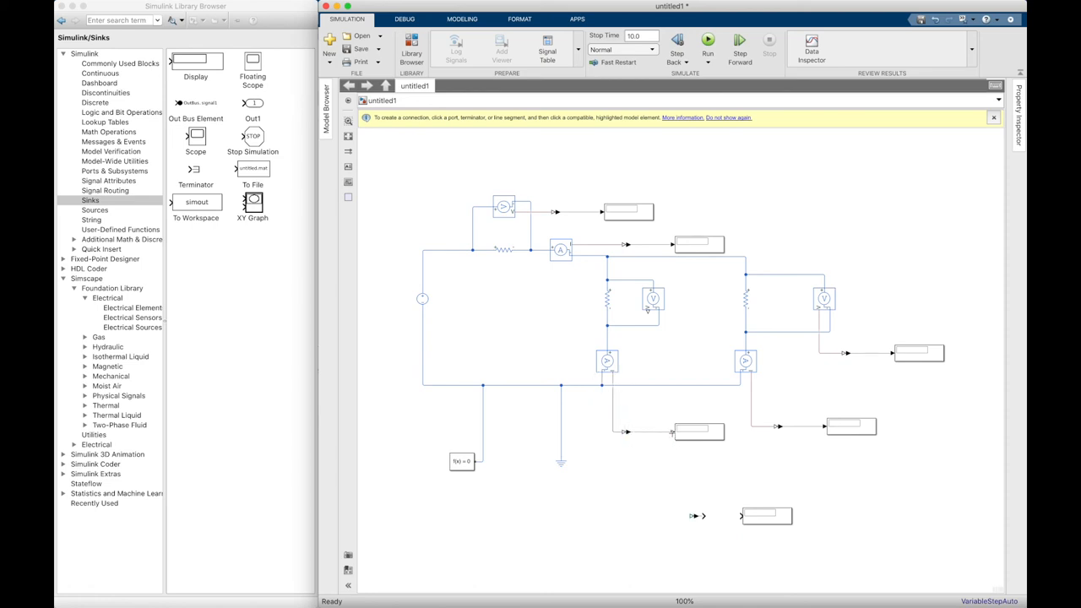
mouse_move(720, 511)
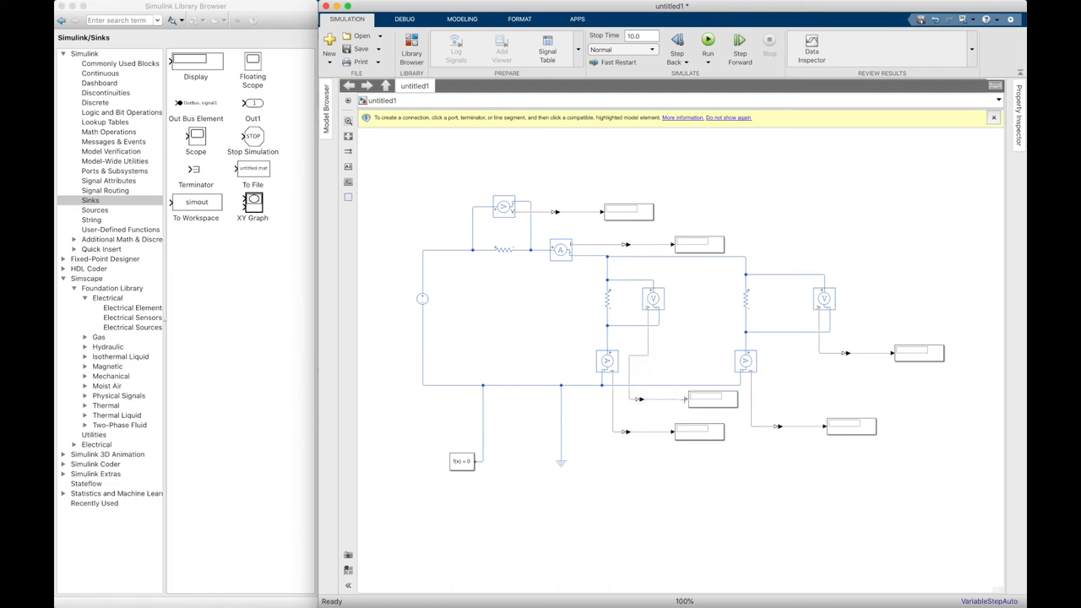
- Review the DC Voltage Source parameters and close its dialog unchanged
left_click(423, 299)
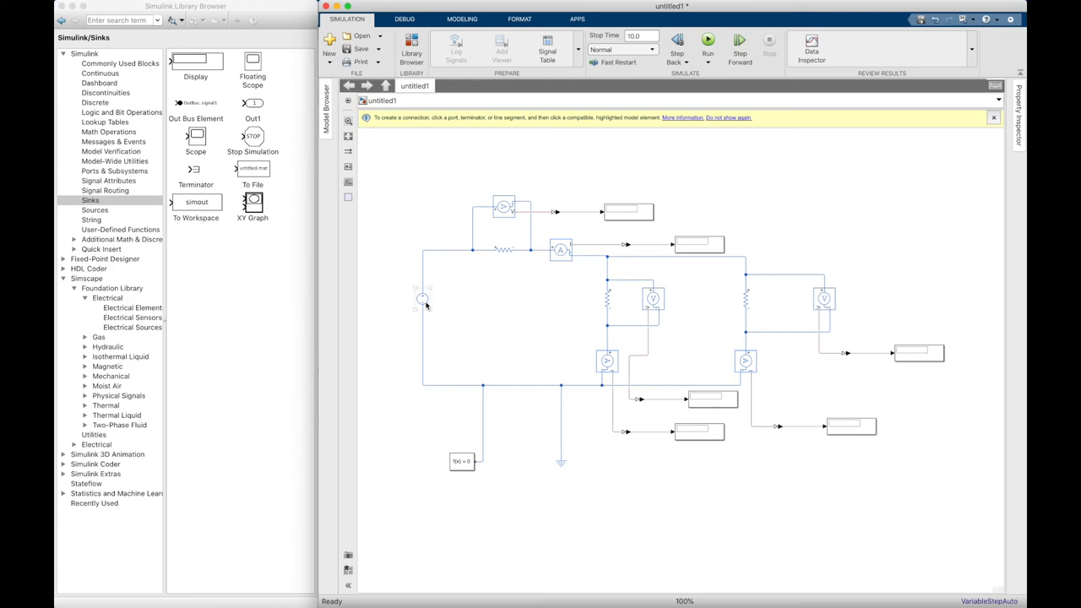
left_click(422, 301)
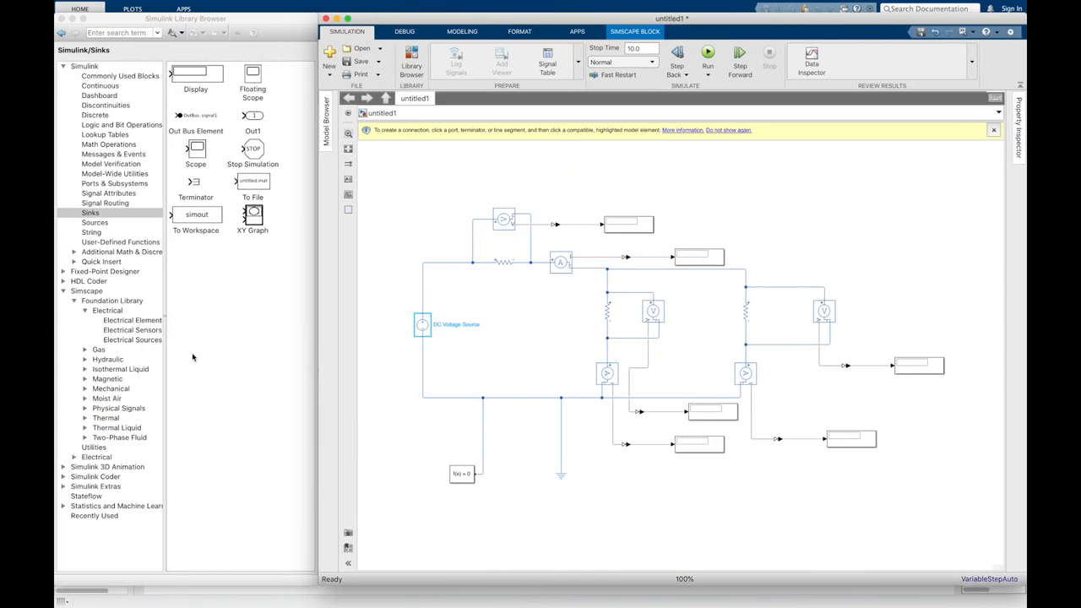
double_click(423, 324)
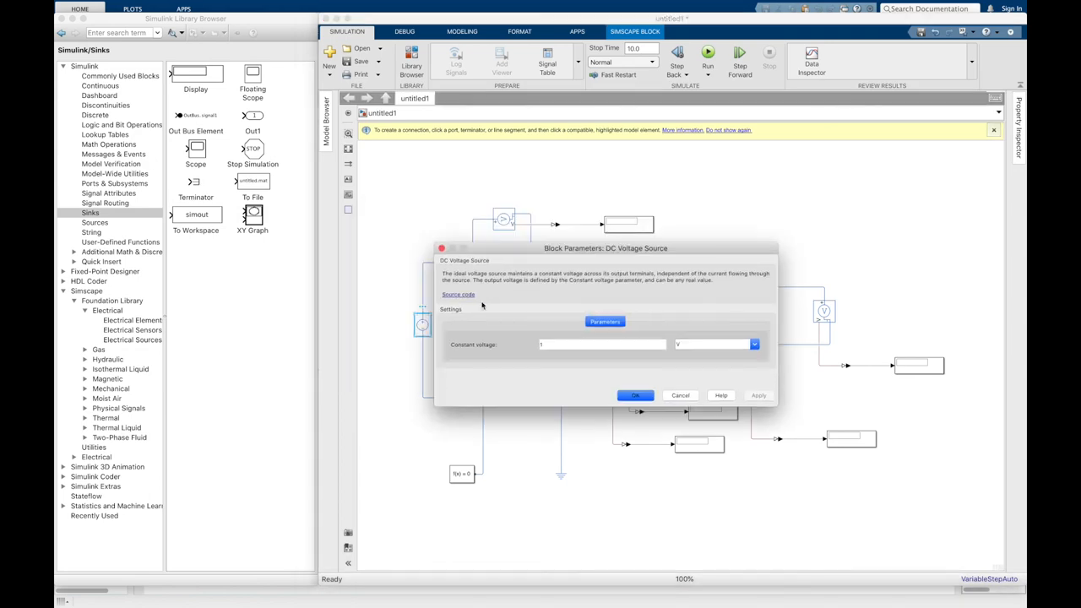
left_click(602, 345)
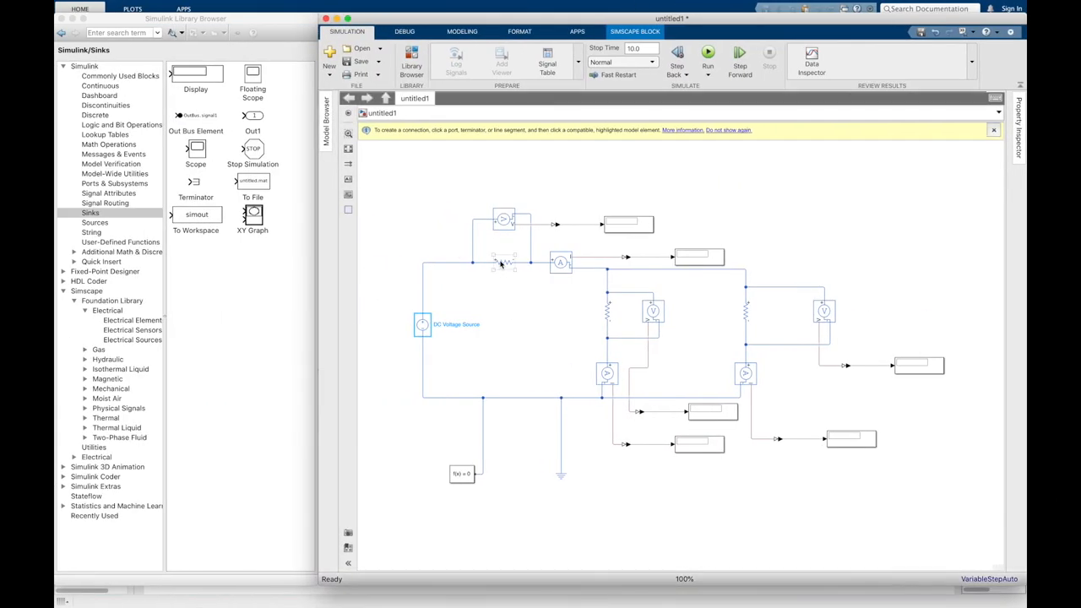
- Set the first resistor to 40 ohms and the second to 75 ohms
double_click(503, 264)
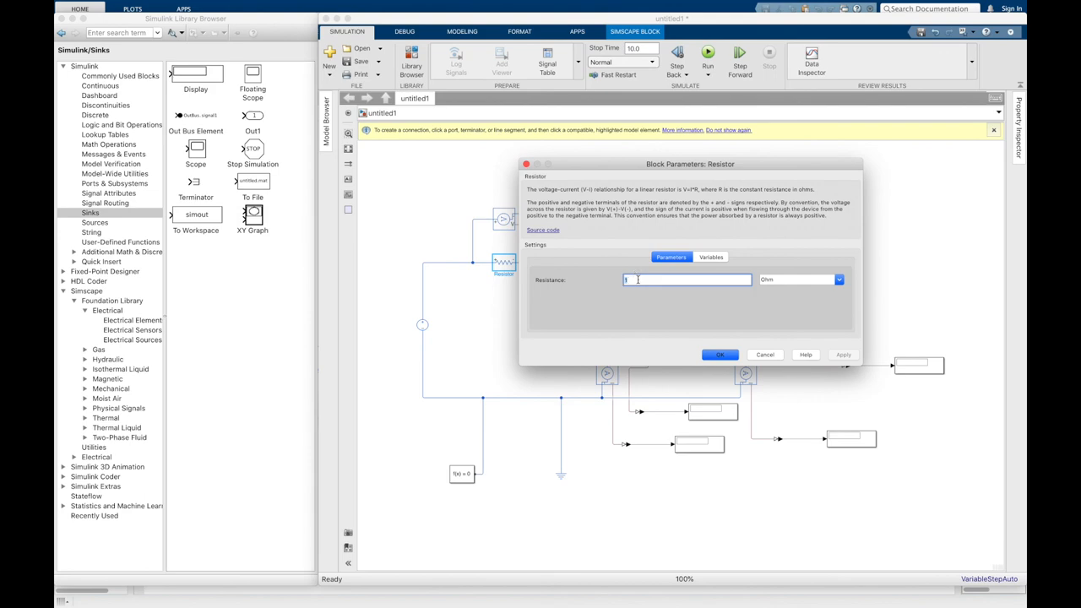
type("40")
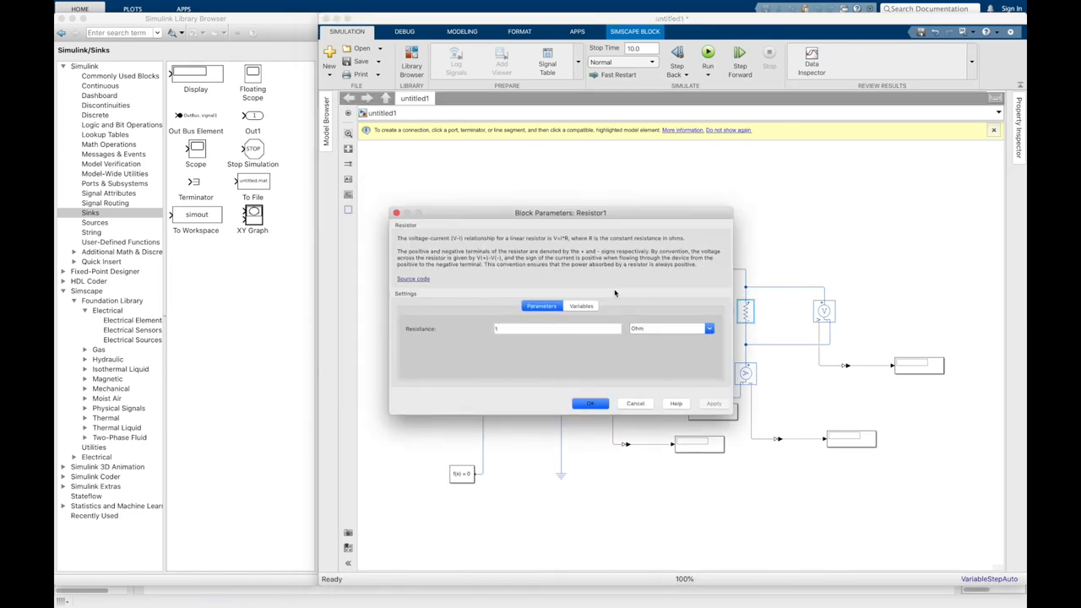
type("75")
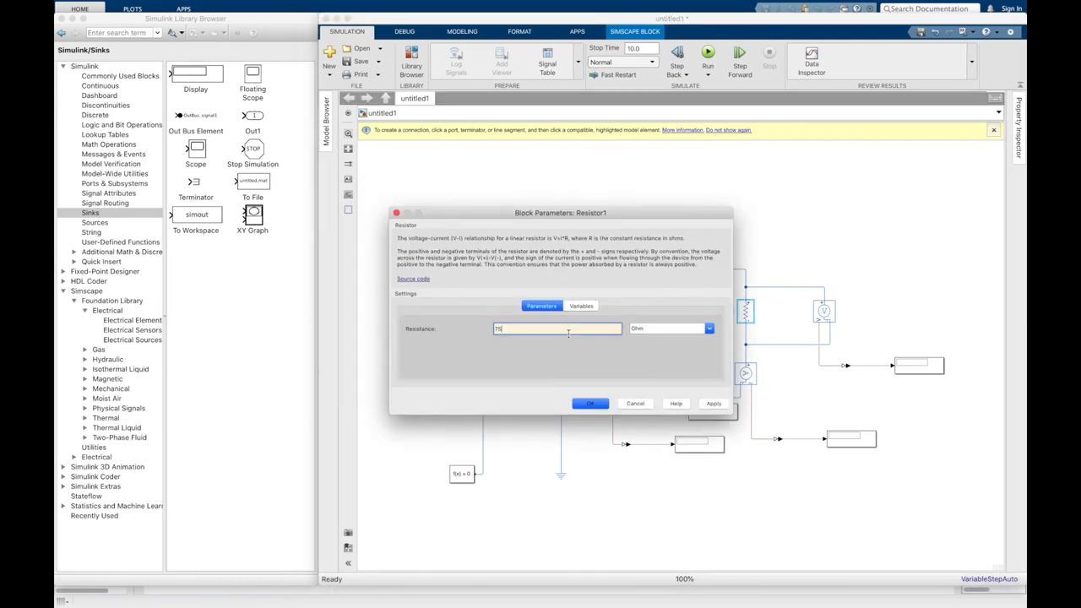
left_click(590, 402)
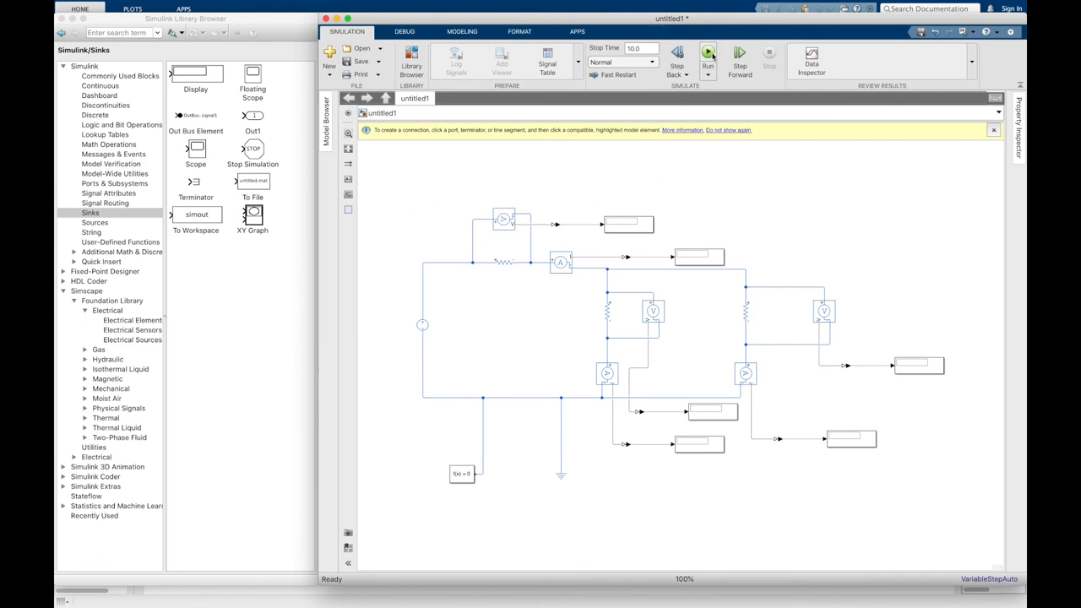
- Run the simulation so the displays show the computed voltages and currents
left_click(708, 54)
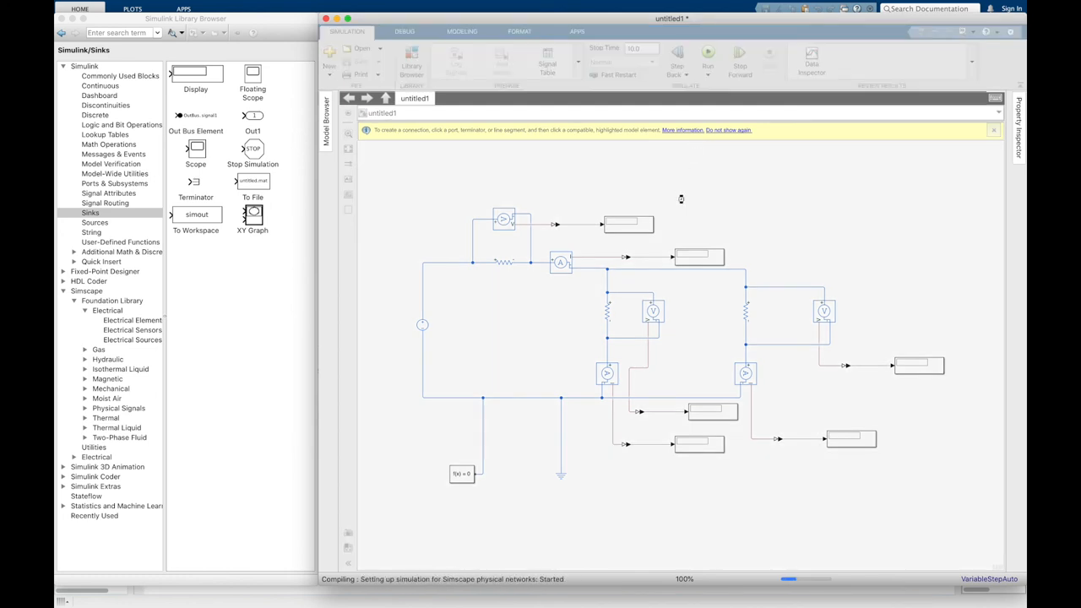
left_click(708, 53)
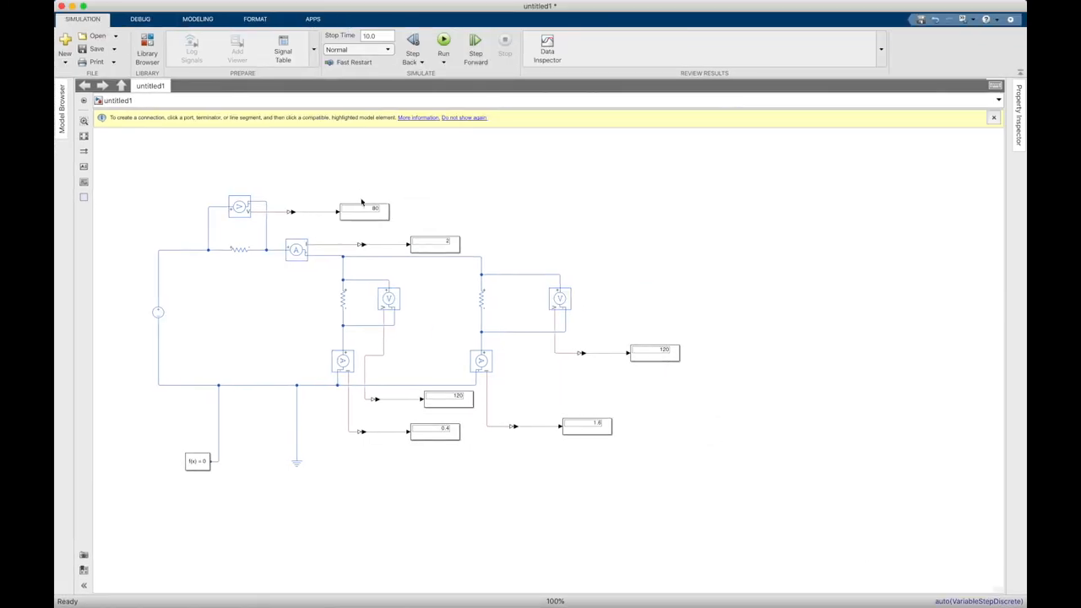
mouse_move(286, 271)
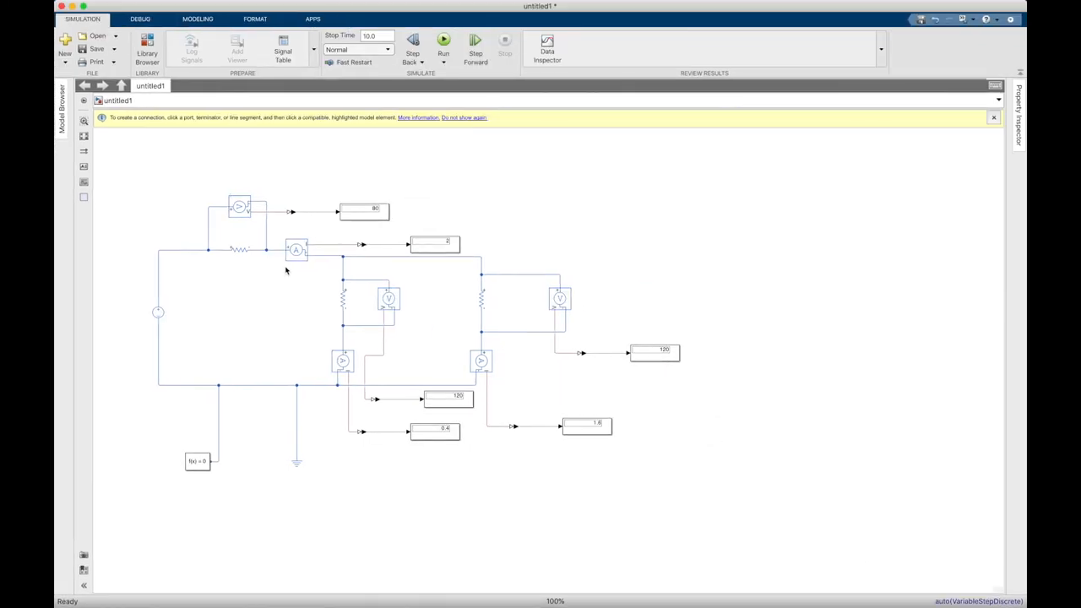